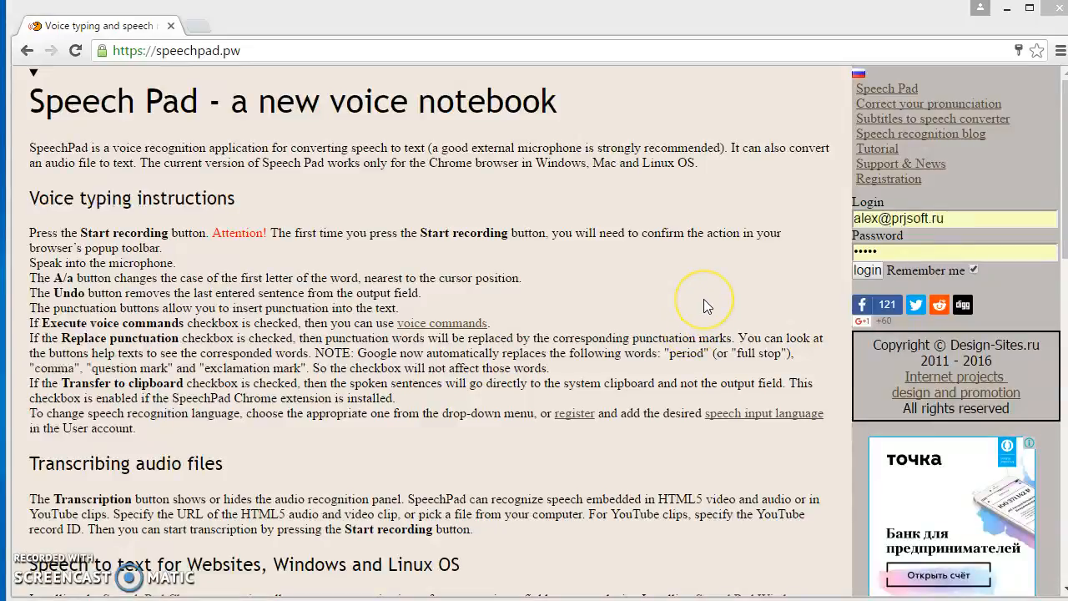
pyautogui.moveTo(704, 304)
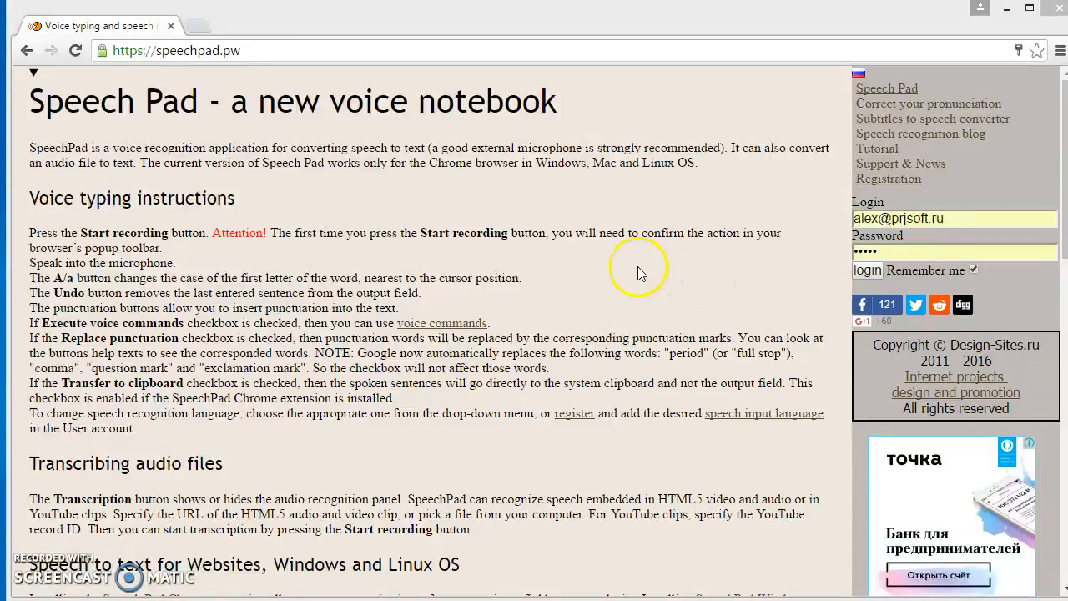
# Step: Scroll the speechpad.pw page down to the 'Speech to text for Websites, Windows and Linux OS' section
pyautogui.scroll(-3)
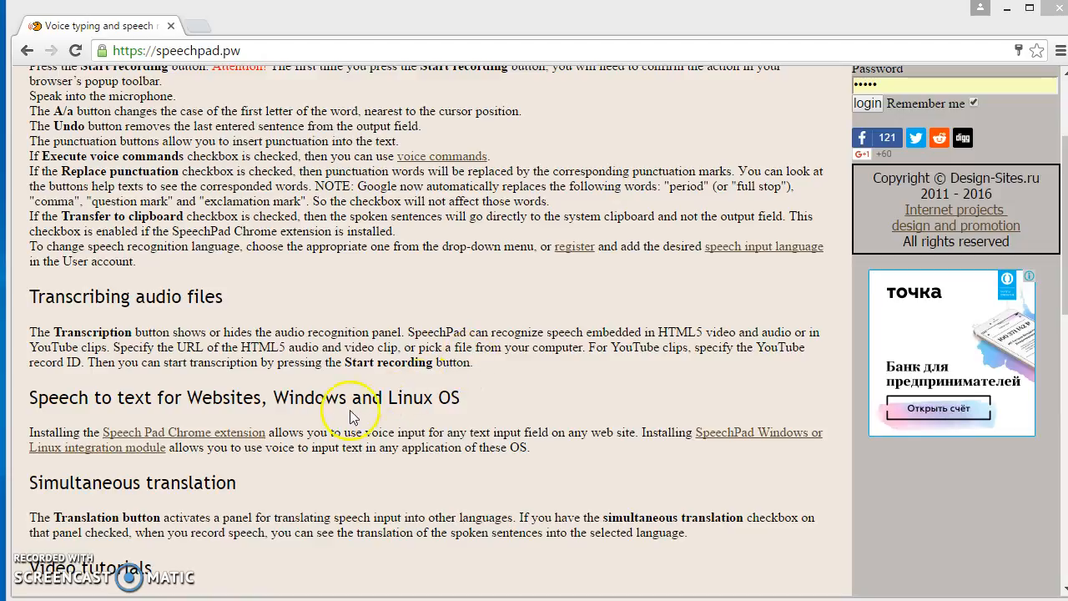
pyautogui.moveTo(215, 441)
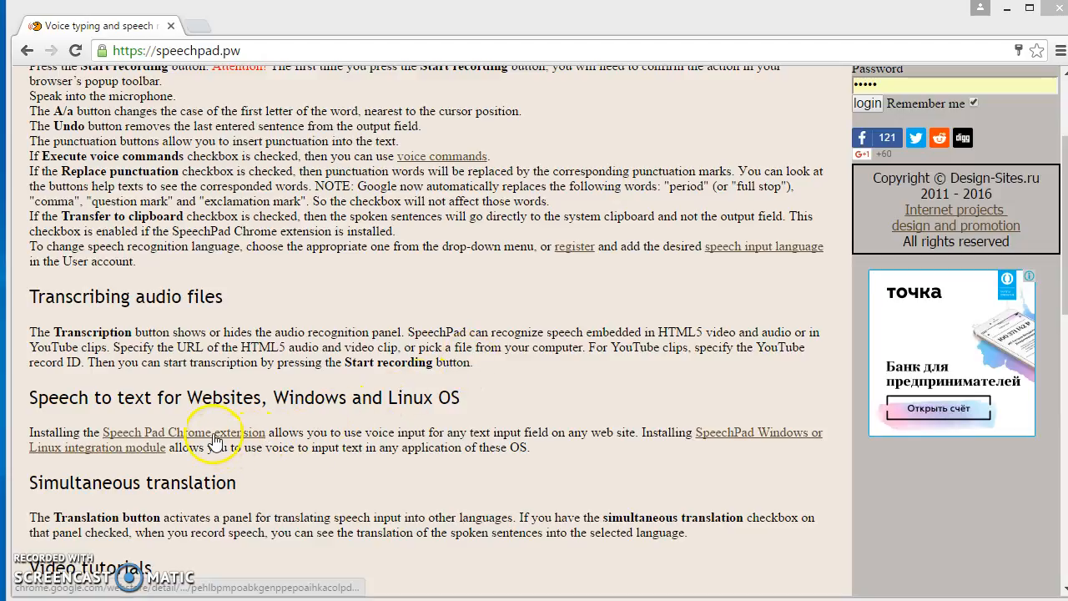
# Step: Install the Speech Pad extension from the Chrome Web Store and show its settings popup
pyautogui.click(194, 432)
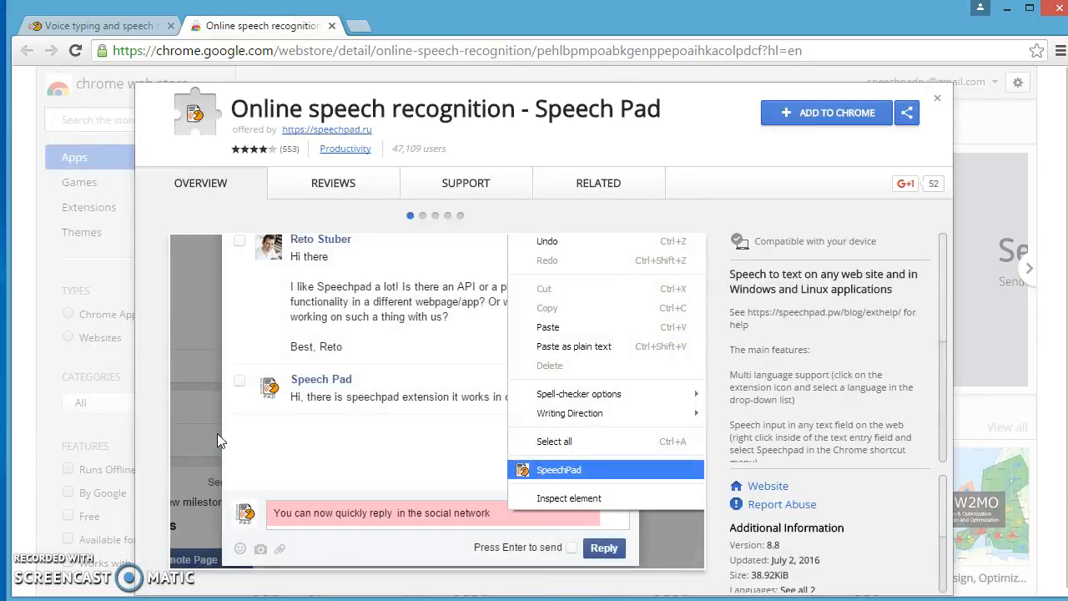
pyautogui.moveTo(829, 120)
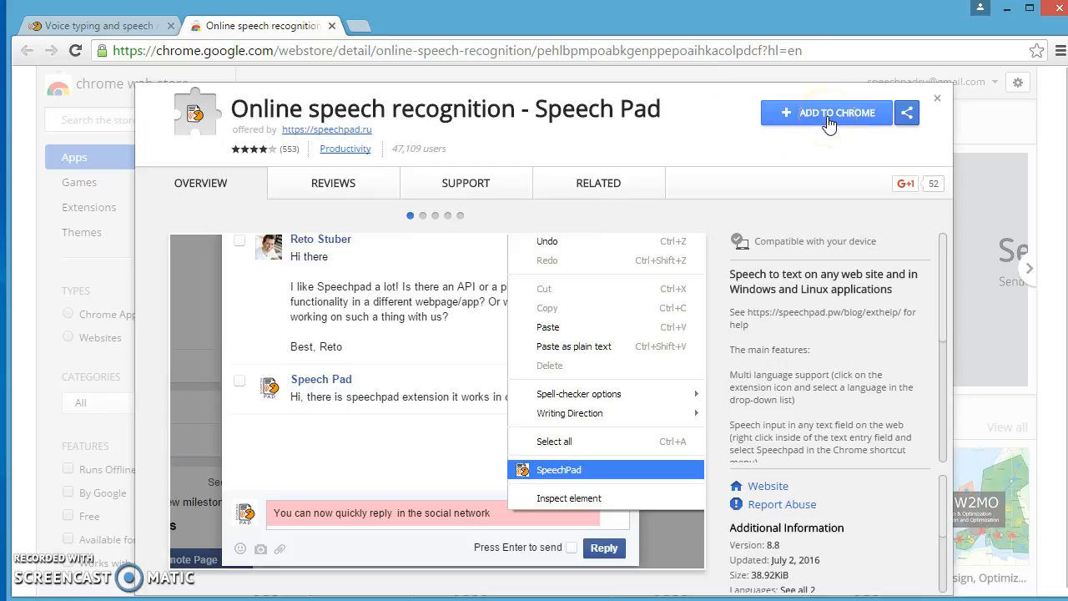
pyautogui.click(828, 113)
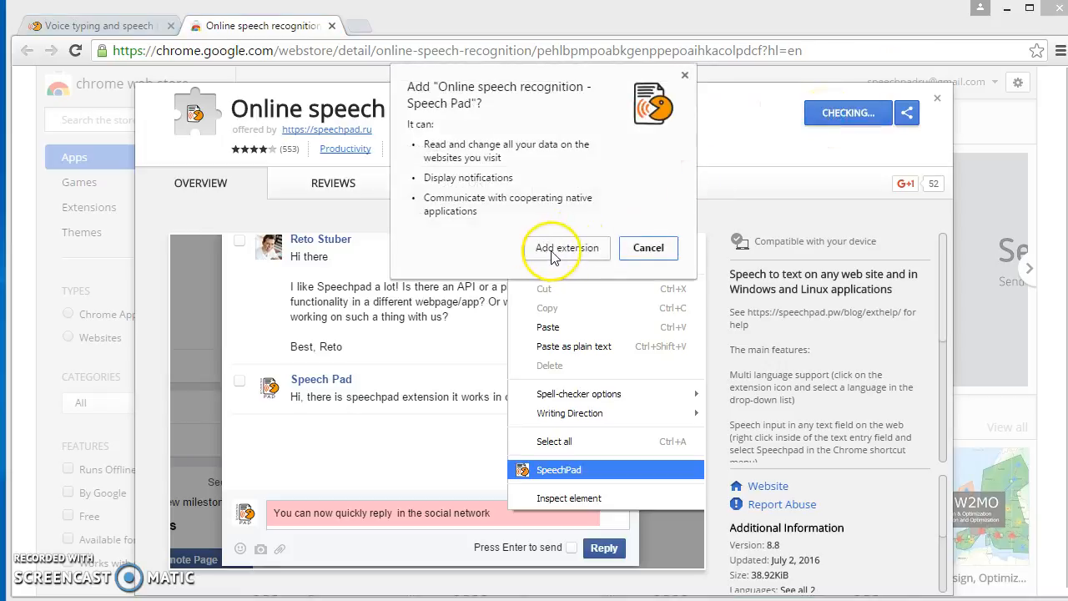
pyautogui.click(648, 247)
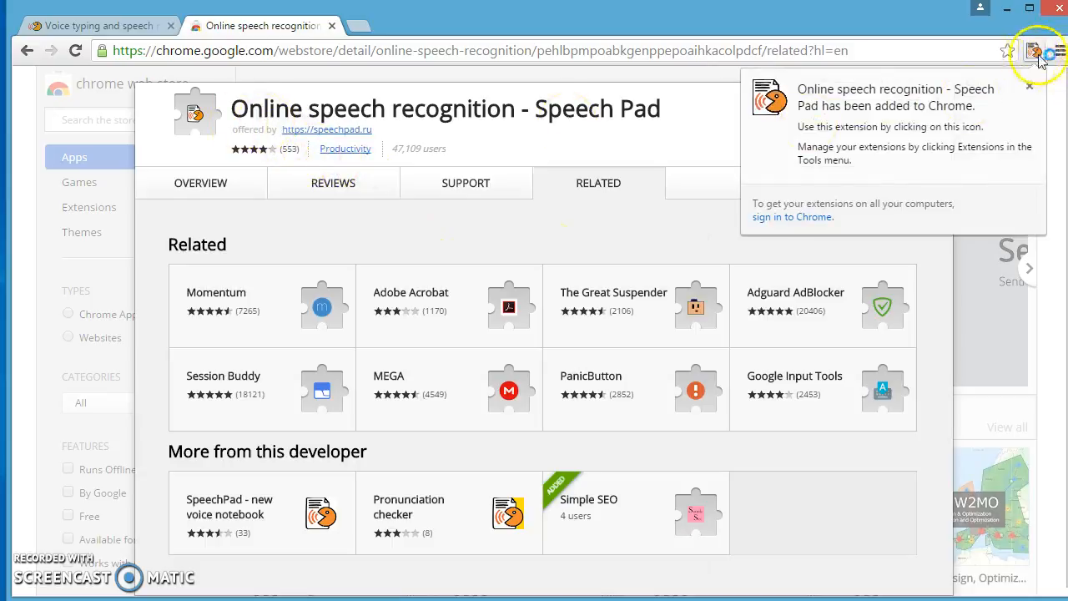
pyautogui.click(1034, 50)
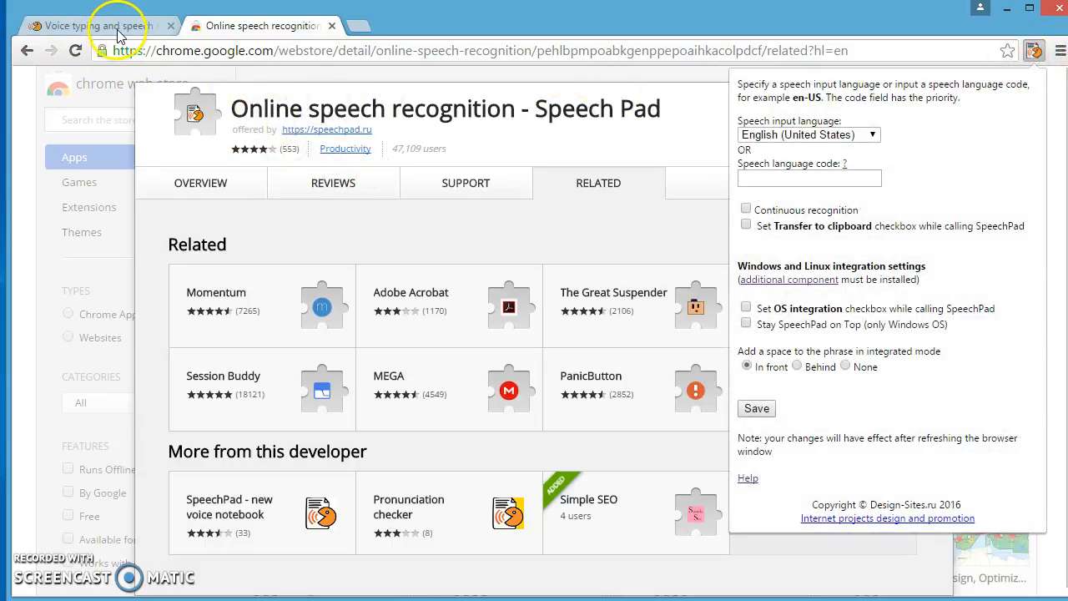
# Step: Return to the speechpad.pw voice notebook and scroll to the recording settings panel
pyautogui.click(97, 26)
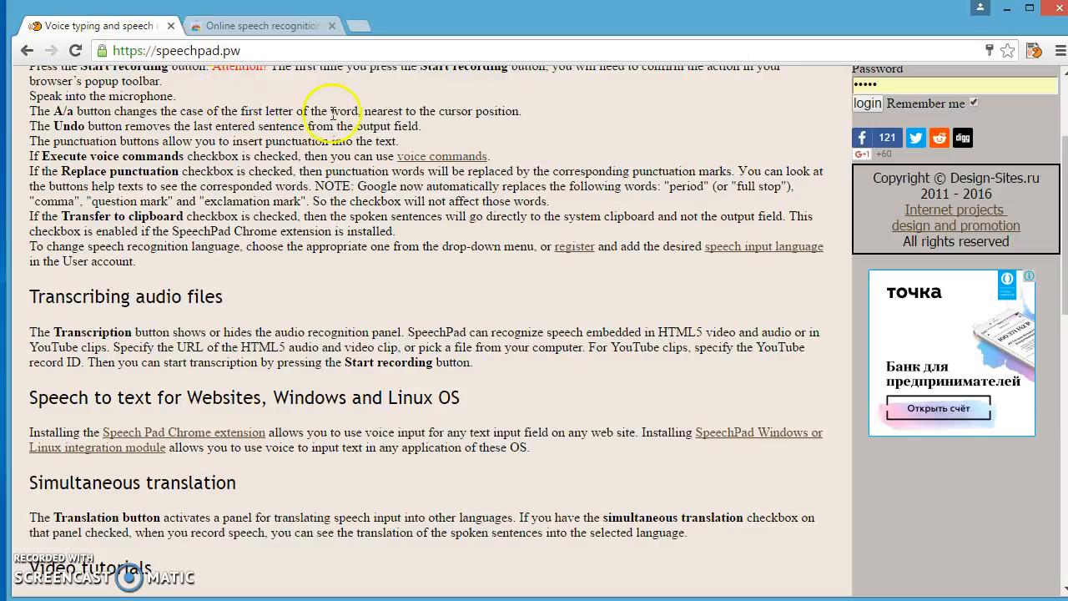
pyautogui.moveTo(1005, 52)
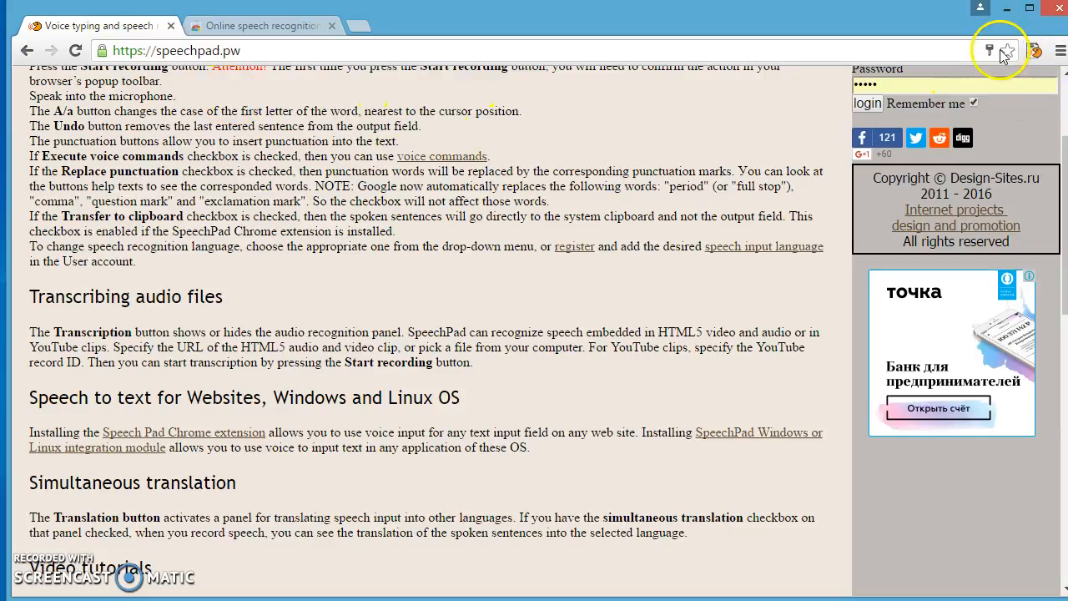
pyautogui.moveTo(1037, 52)
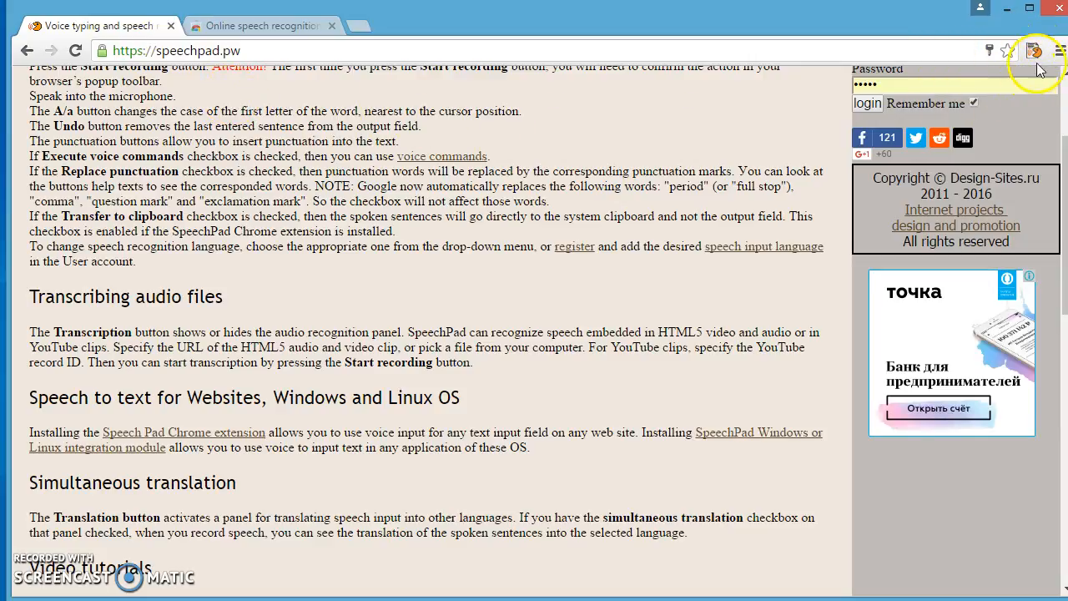
pyautogui.click(1035, 50)
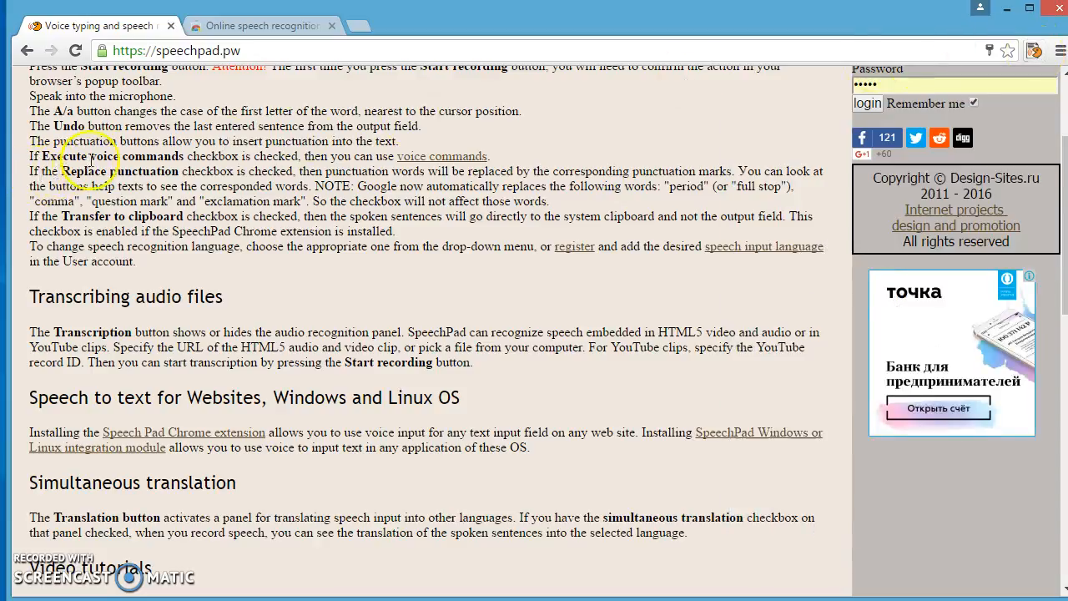
pyautogui.moveTo(170, 249)
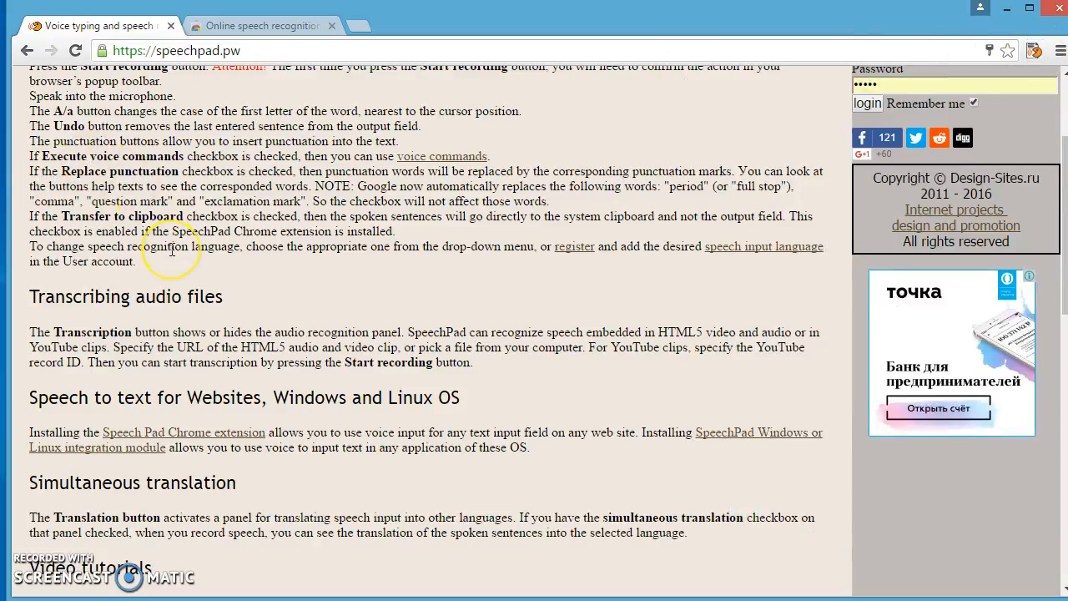
pyautogui.scroll(-3)
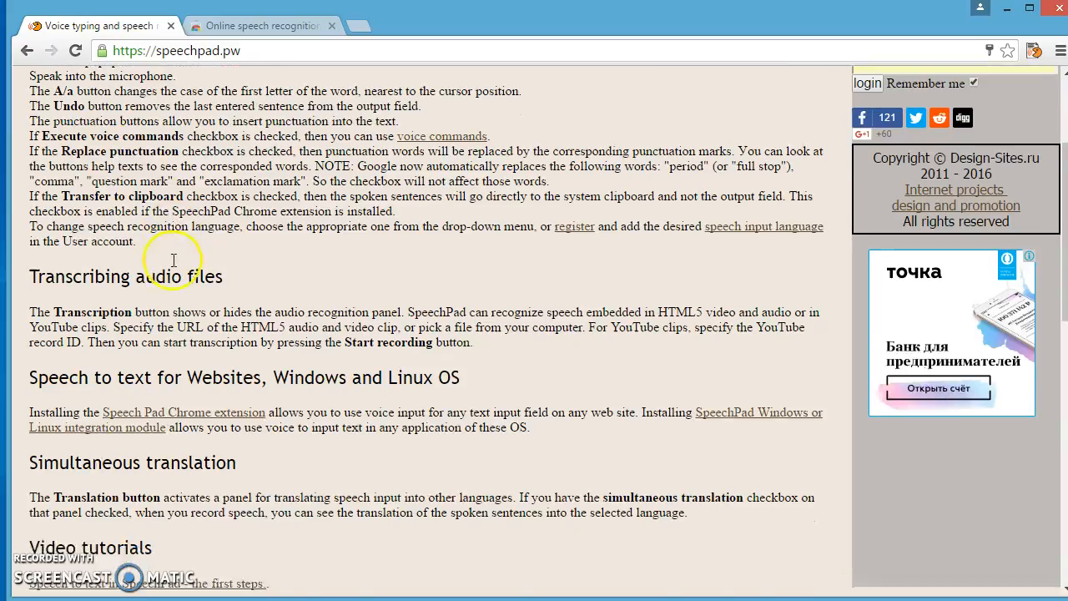
pyautogui.scroll(-3)
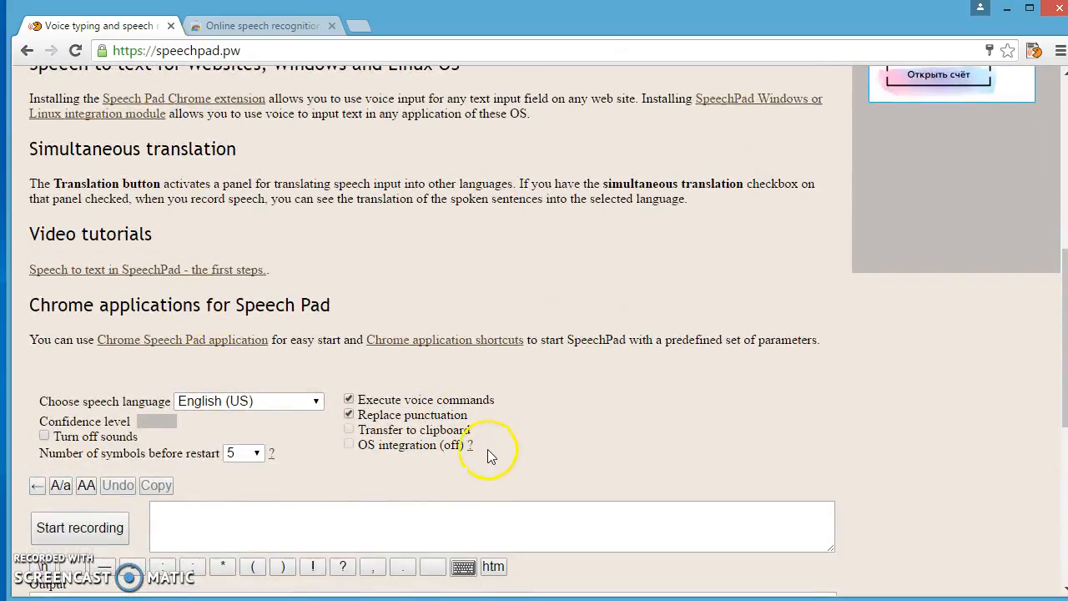
pyautogui.moveTo(471, 443)
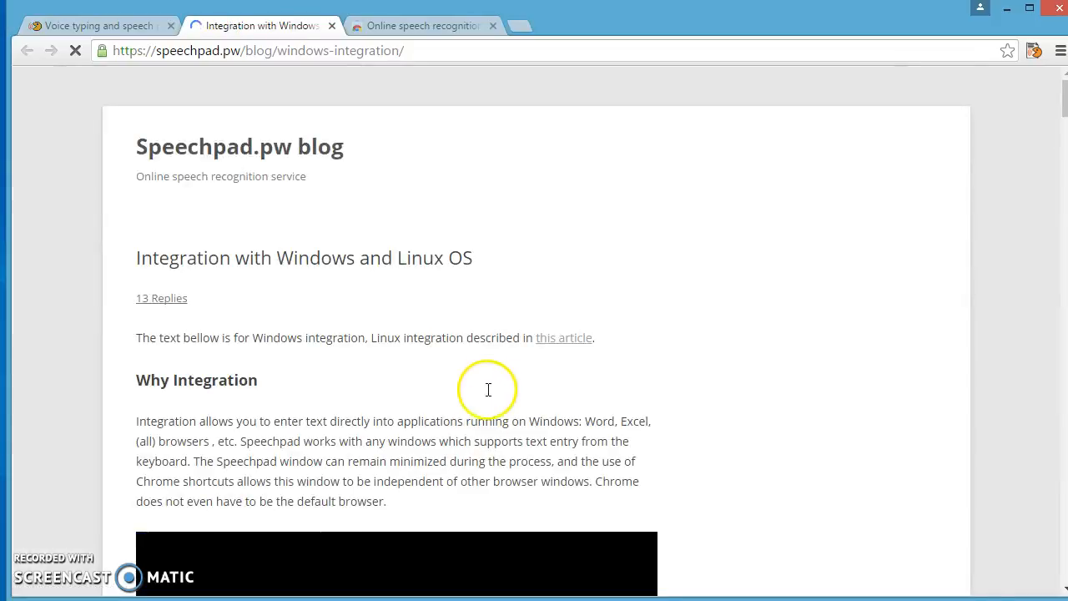
# Step: Scroll the Windows and Linux integration article down to its 3-minute install steps
pyautogui.scroll(-3)
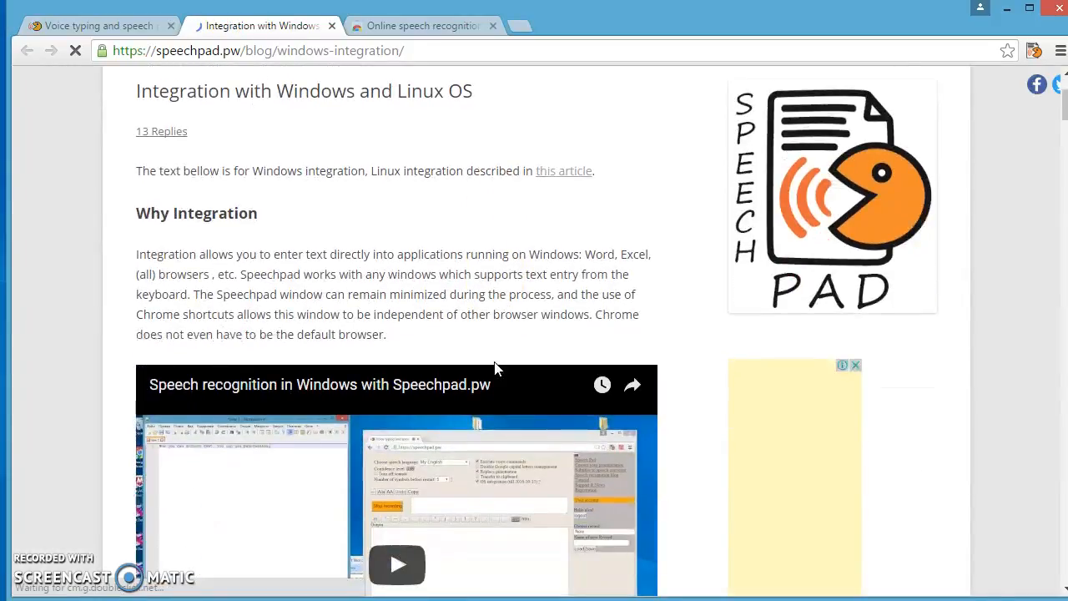
pyautogui.scroll(-3)
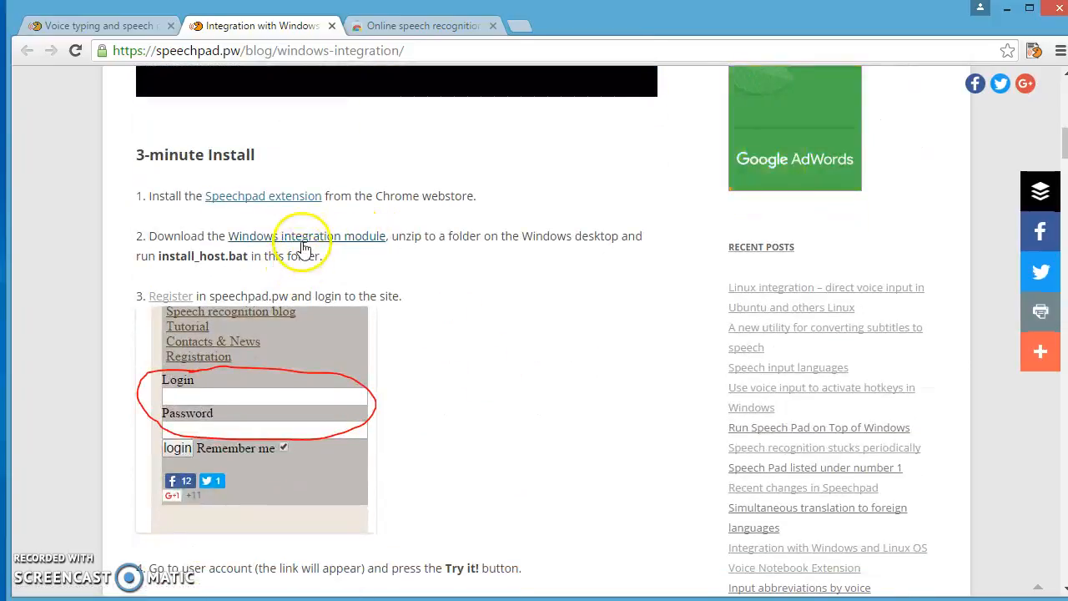
pyautogui.moveTo(307, 235)
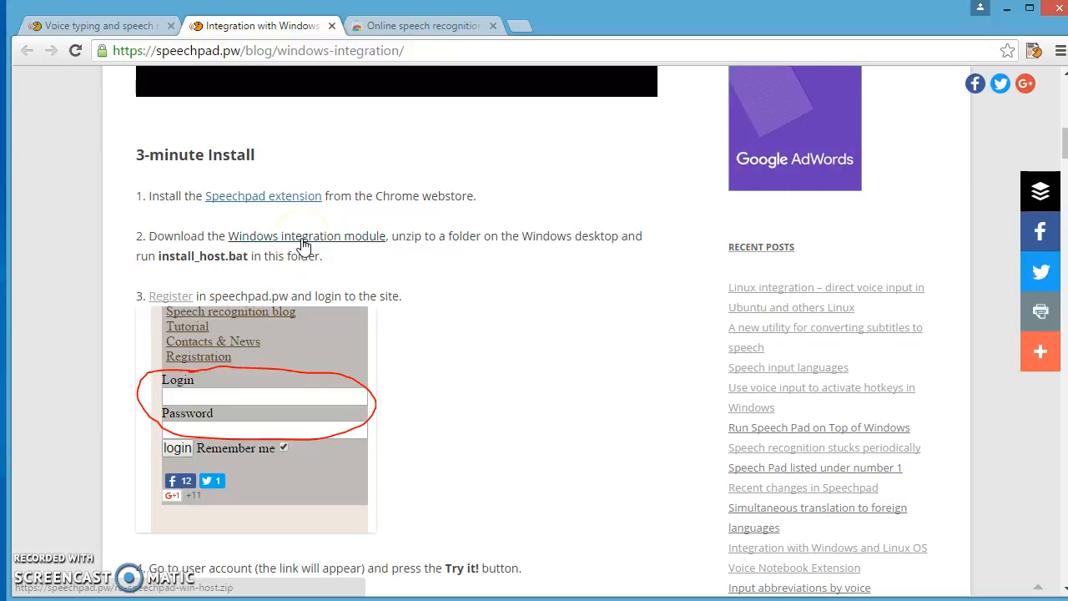
# Step: Download ru-speechpad-win-host.zip and save it to the Desktop
pyautogui.click(307, 236)
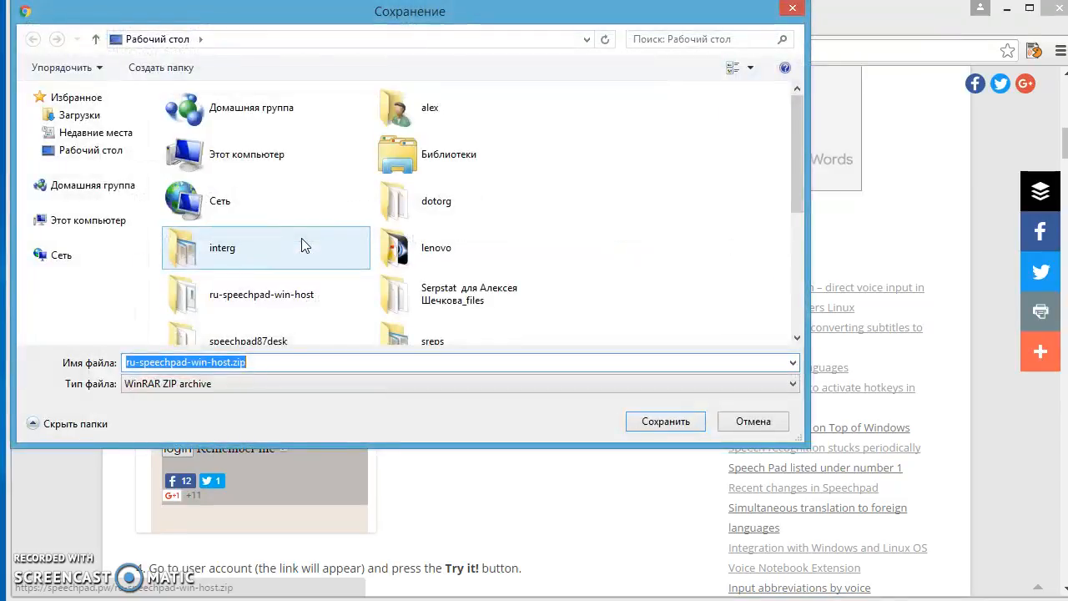
pyautogui.moveTo(542, 375)
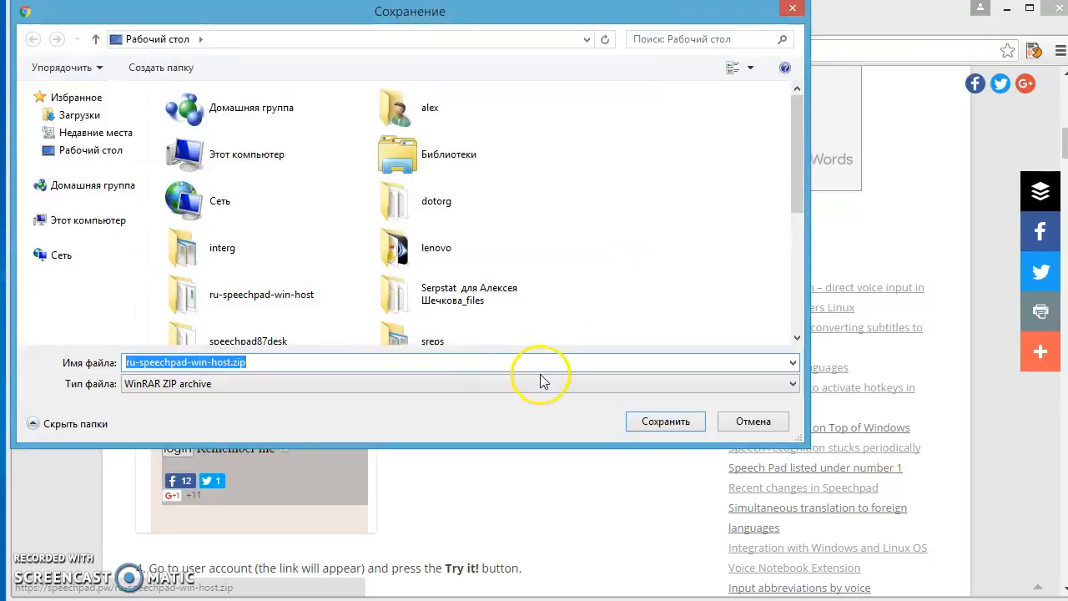
pyautogui.moveTo(664, 420)
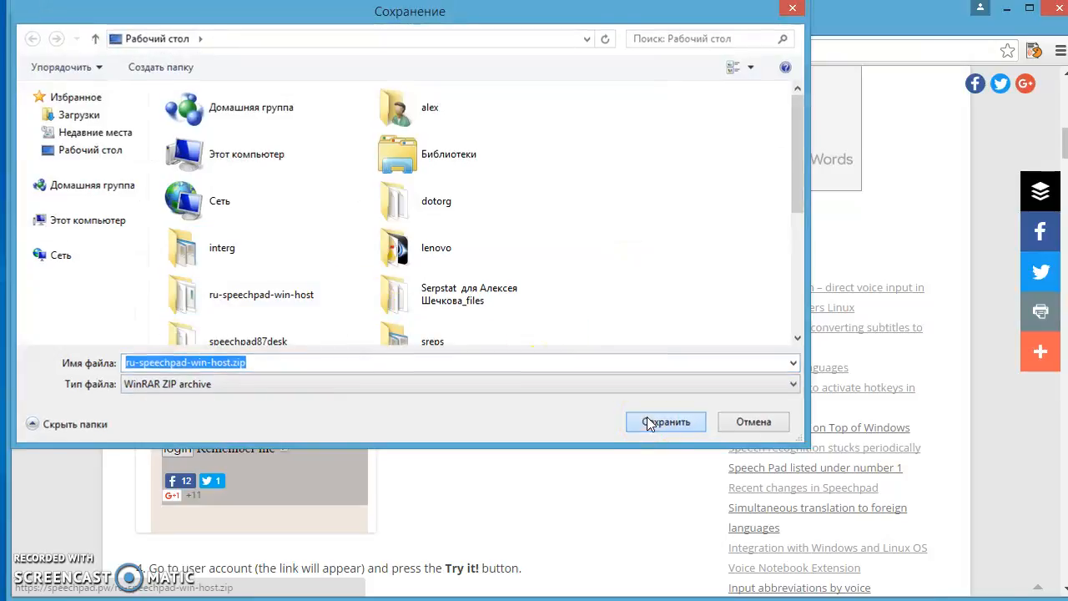
pyautogui.click(664, 421)
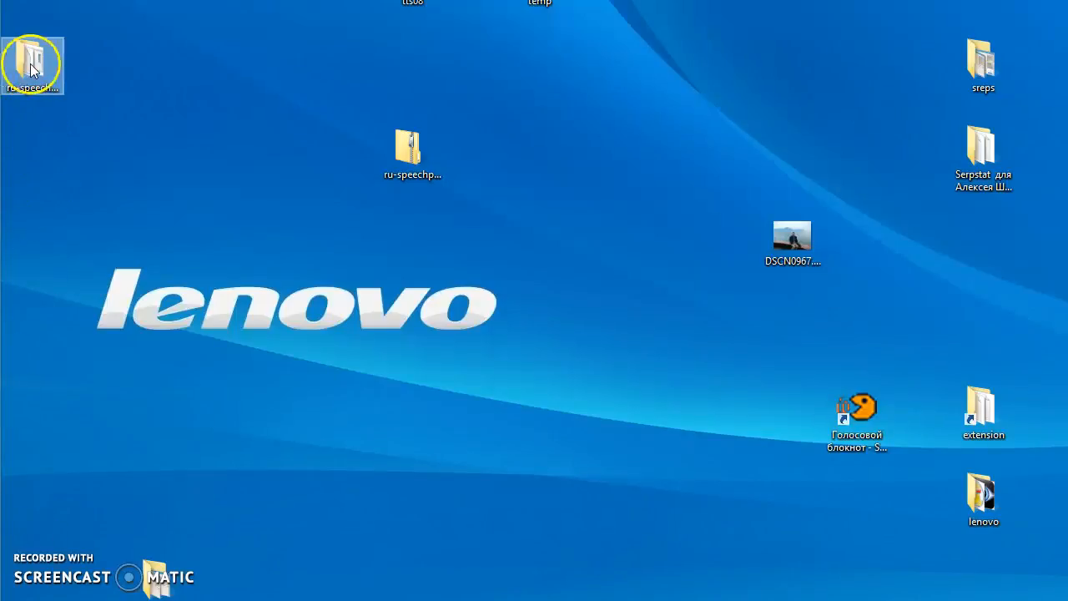
# Step: Move the downloaded zip onto free desktop space and open it in Explorer
pyautogui.moveTo(32, 66); pyautogui.dragTo(158, 158)
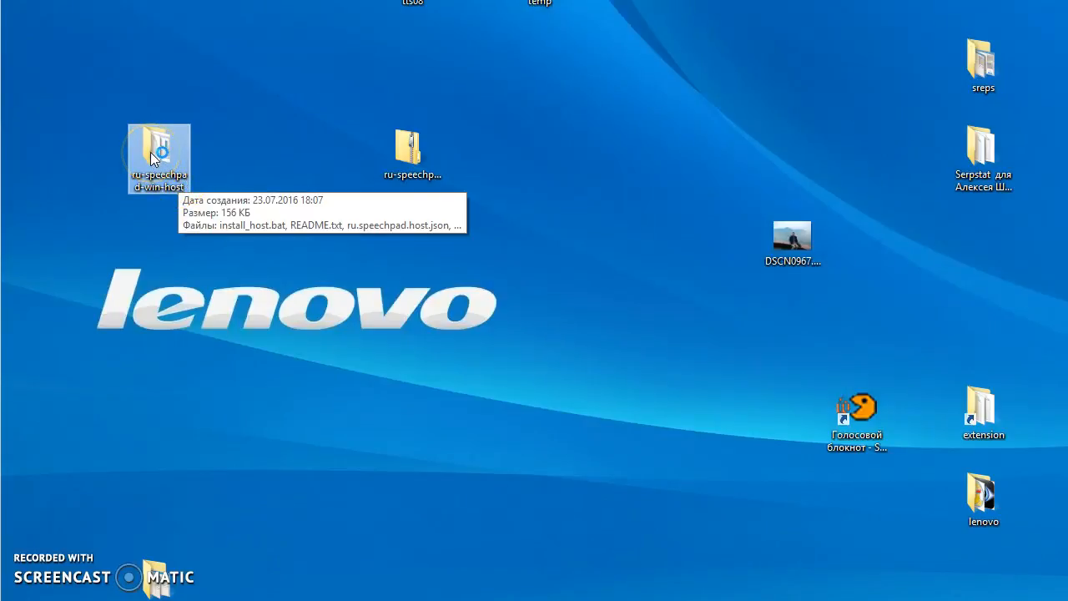
pyautogui.doubleClick(159, 150)
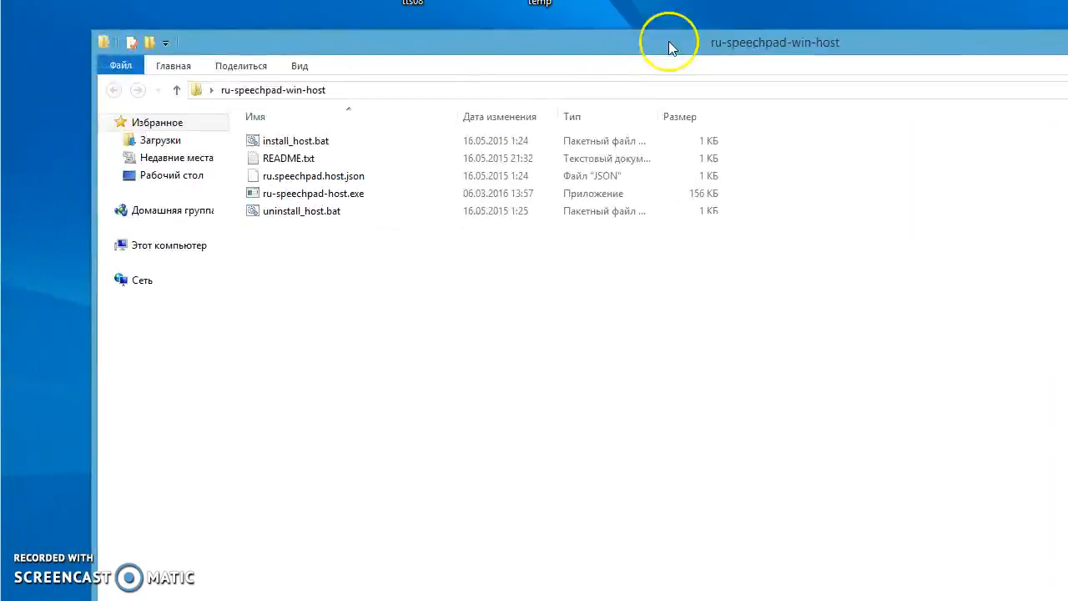
# Step: Run install_host.bat to register the SpeechPad host, then close the finished cmd window
pyautogui.click(295, 140)
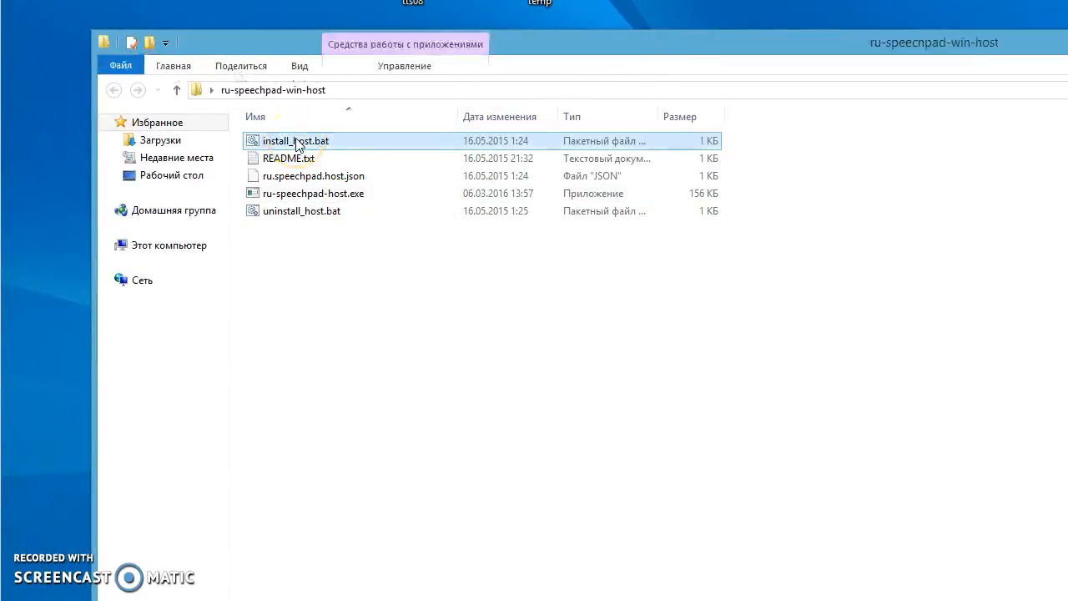
pyautogui.doubleClick(294, 140)
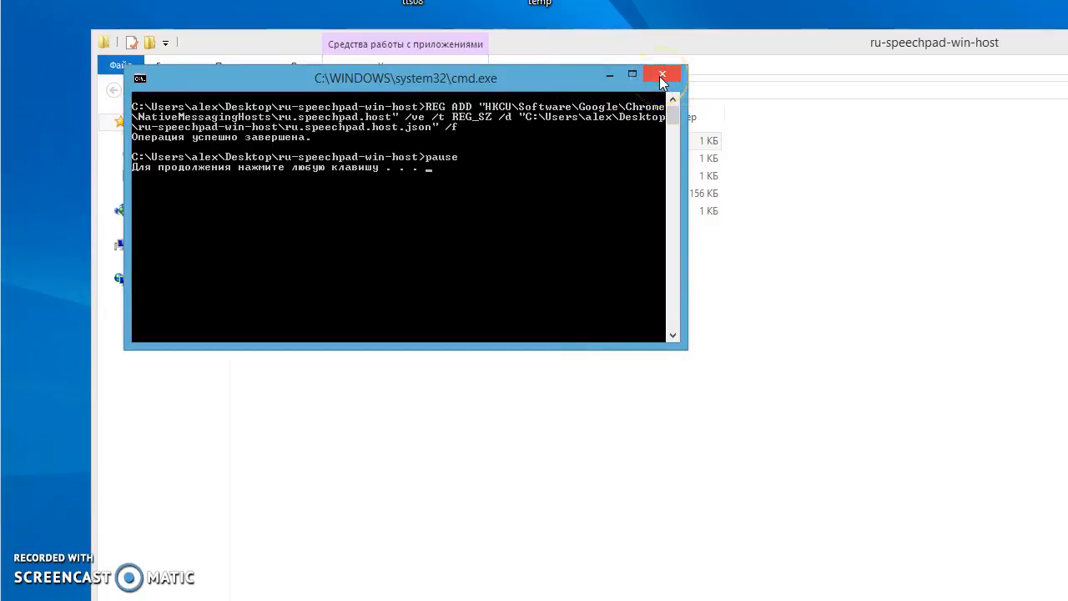
pyautogui.click(661, 73)
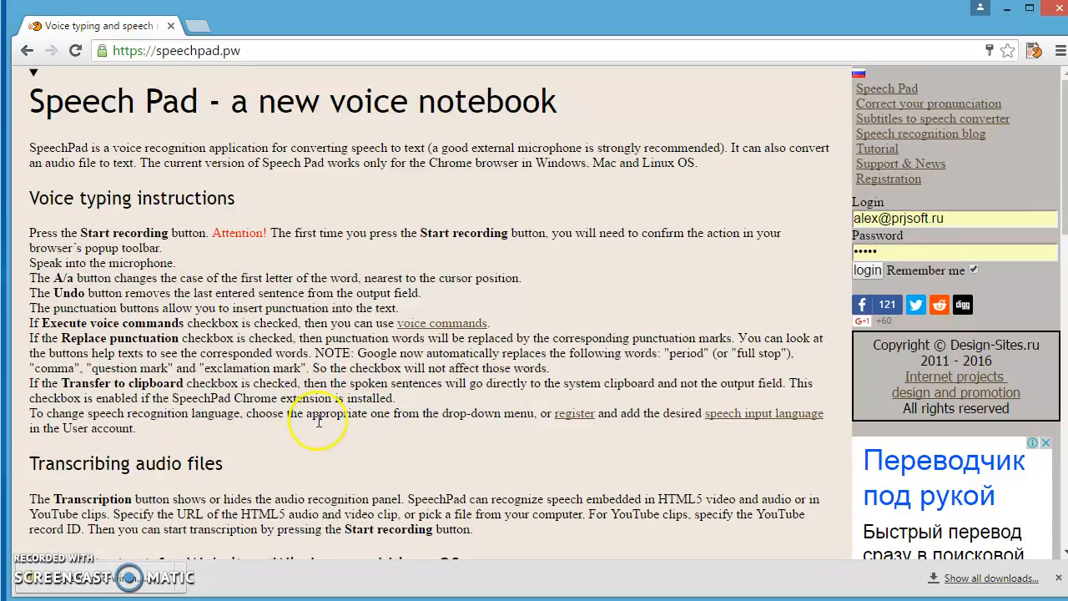
# Step: Reload the voice notebook page, confirming the Form Resubmission prompt
pyautogui.scroll(-3)
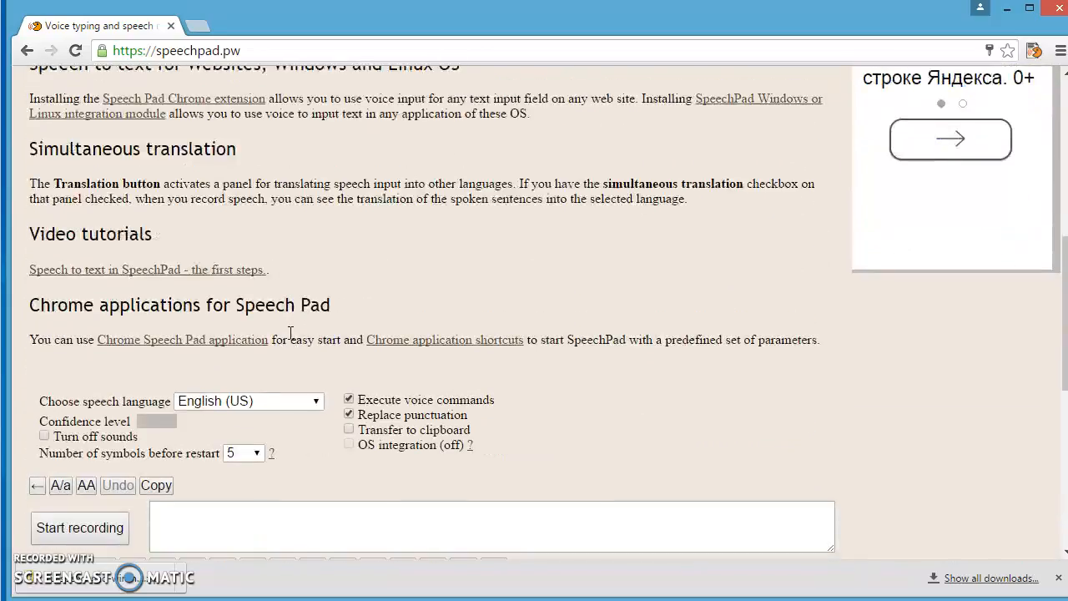
pyautogui.scroll(-3)
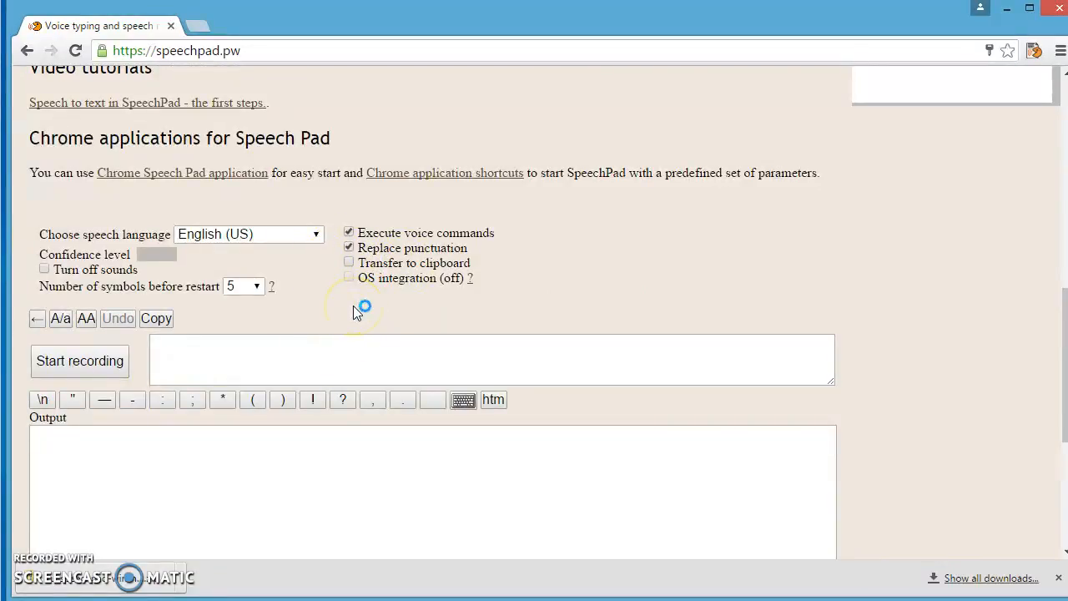
pyautogui.click(74, 50)
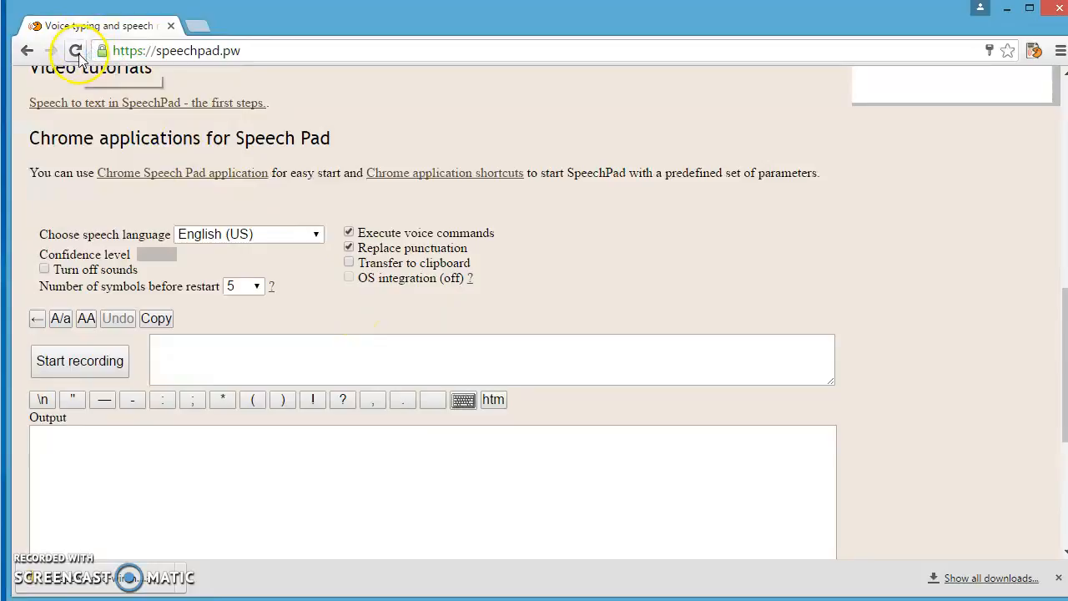
pyautogui.click(75, 50)
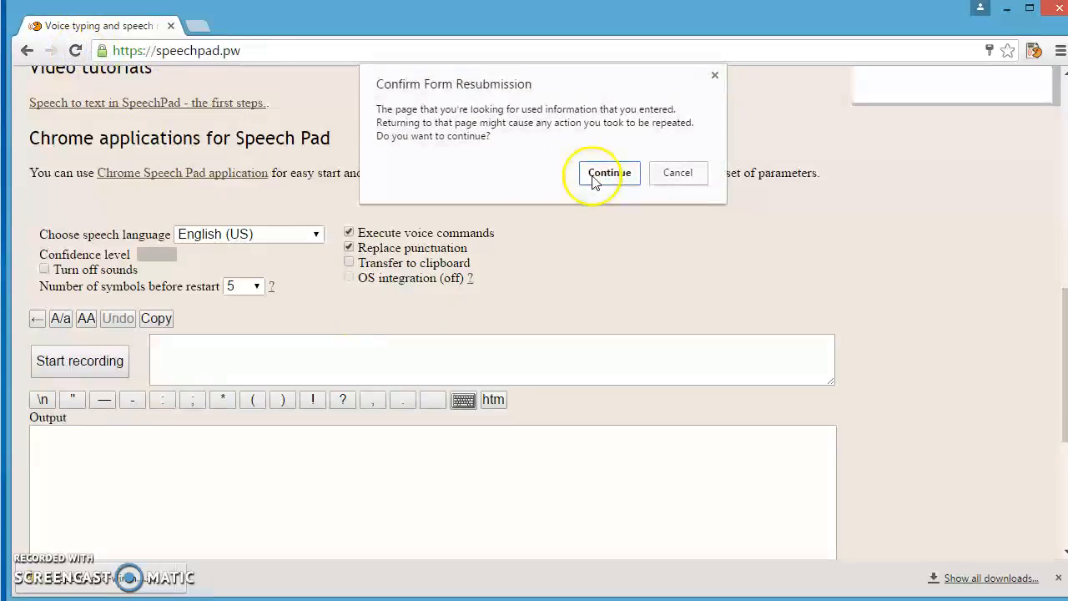
pyautogui.click(604, 171)
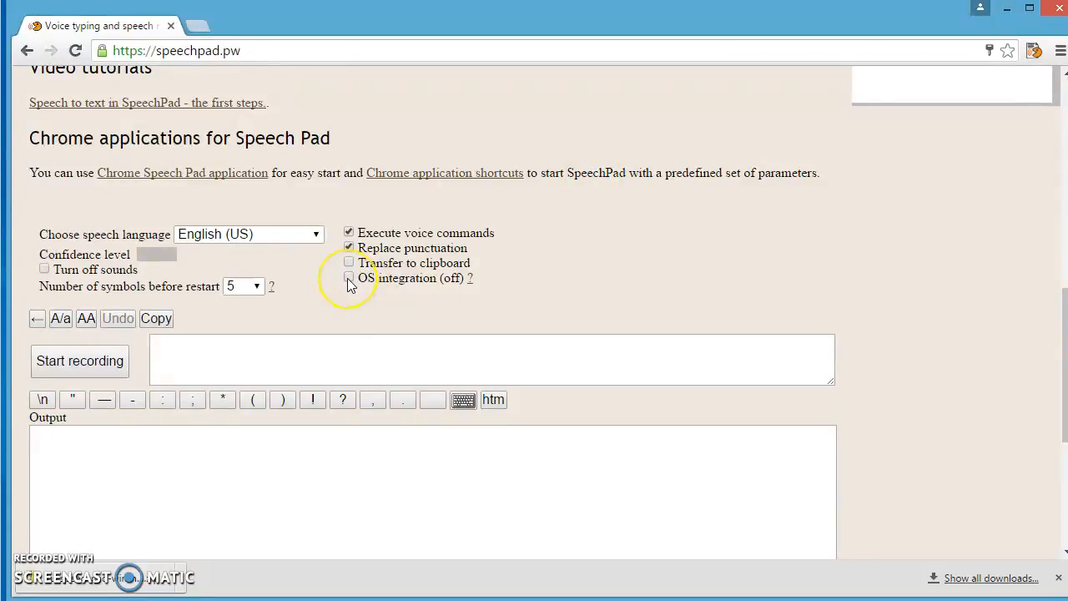
pyautogui.moveTo(349, 277)
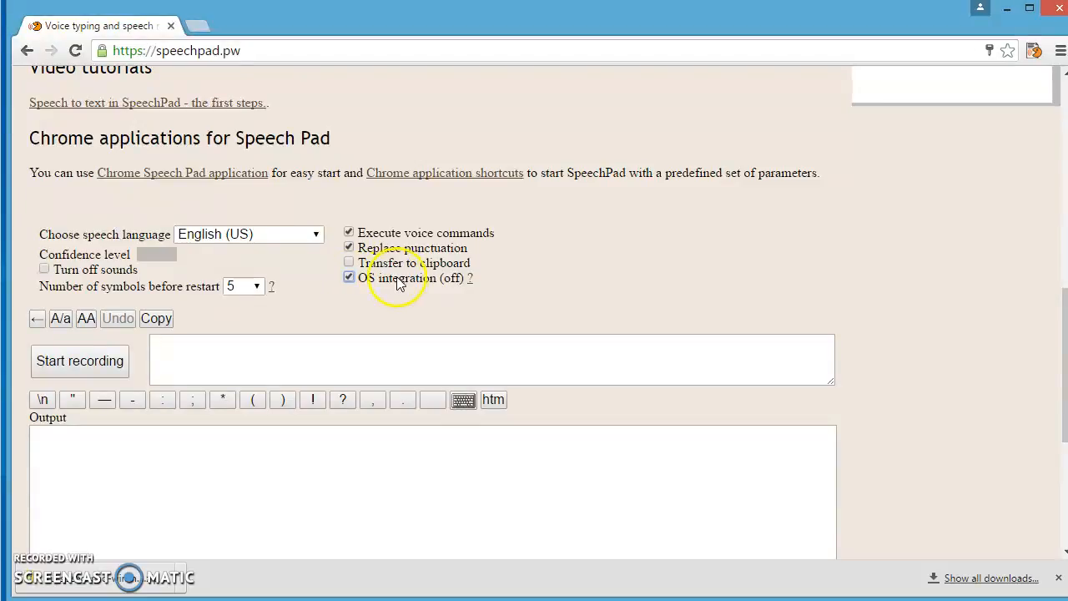
pyautogui.moveTo(732, 254)
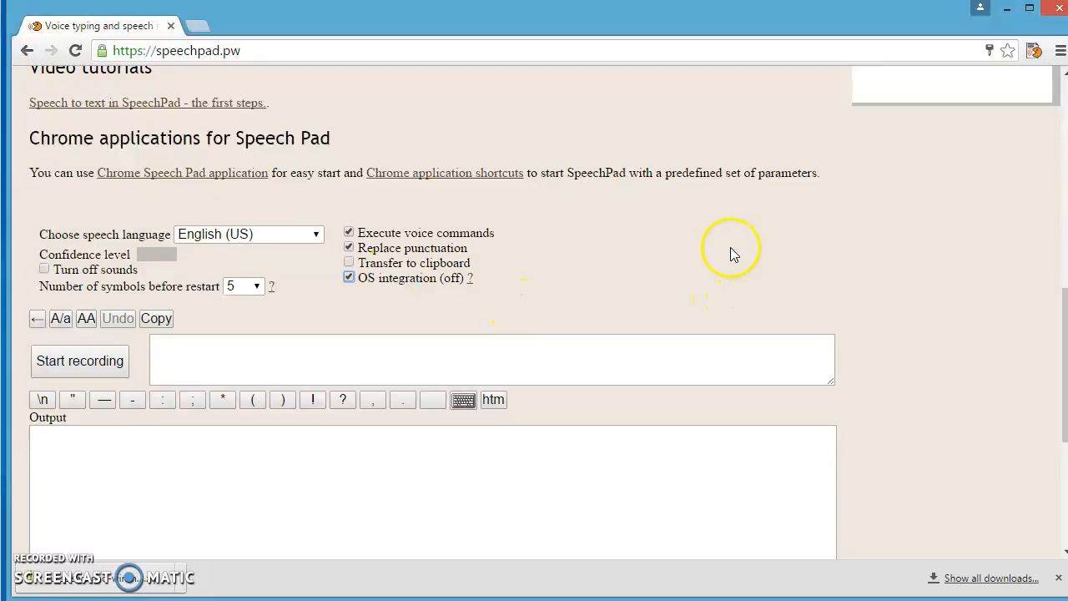
# Step: Log into the SpeechPad account with saved credentials and go to the User account page
pyautogui.scroll(3)
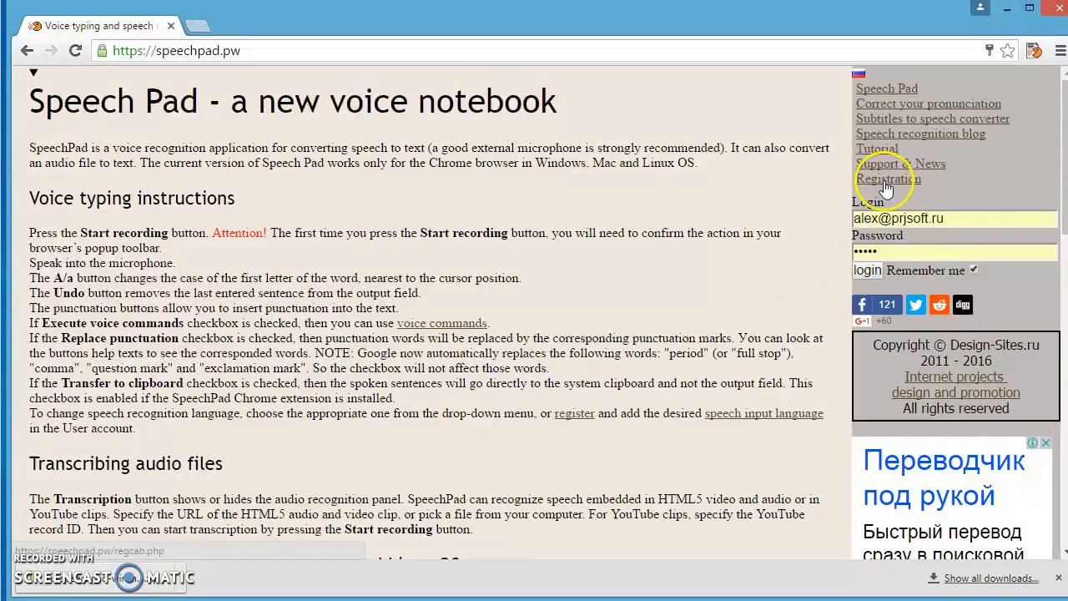
pyautogui.moveTo(888, 182)
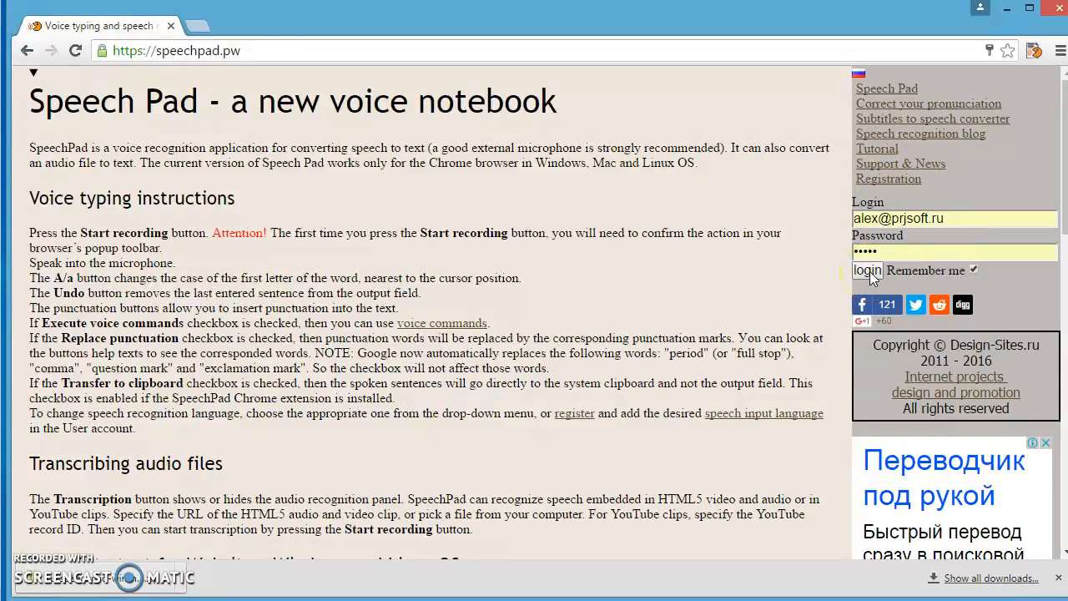
pyautogui.click(867, 270)
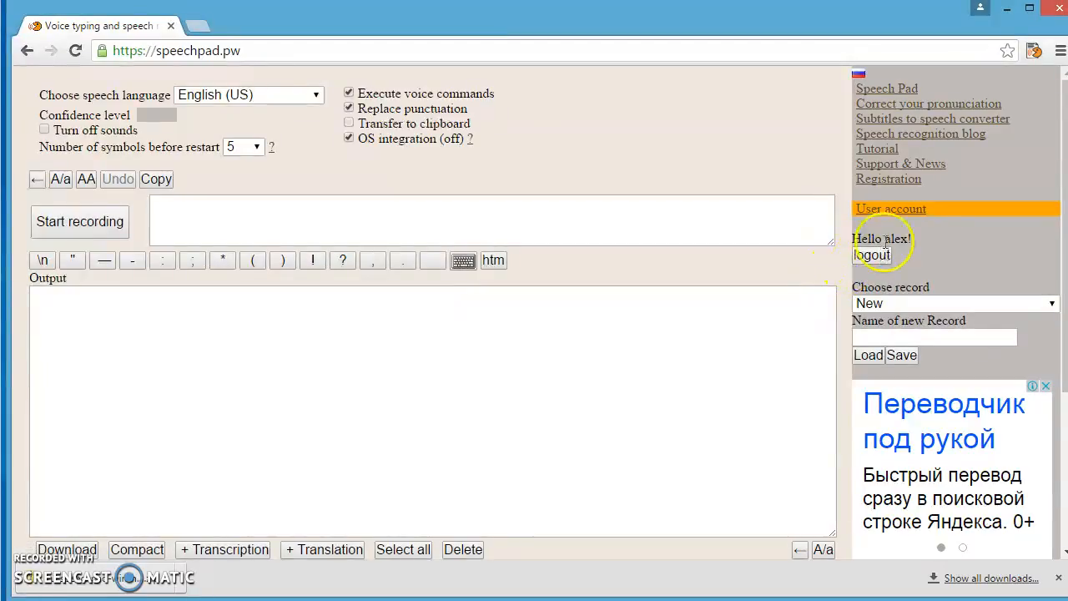
pyautogui.click(891, 209)
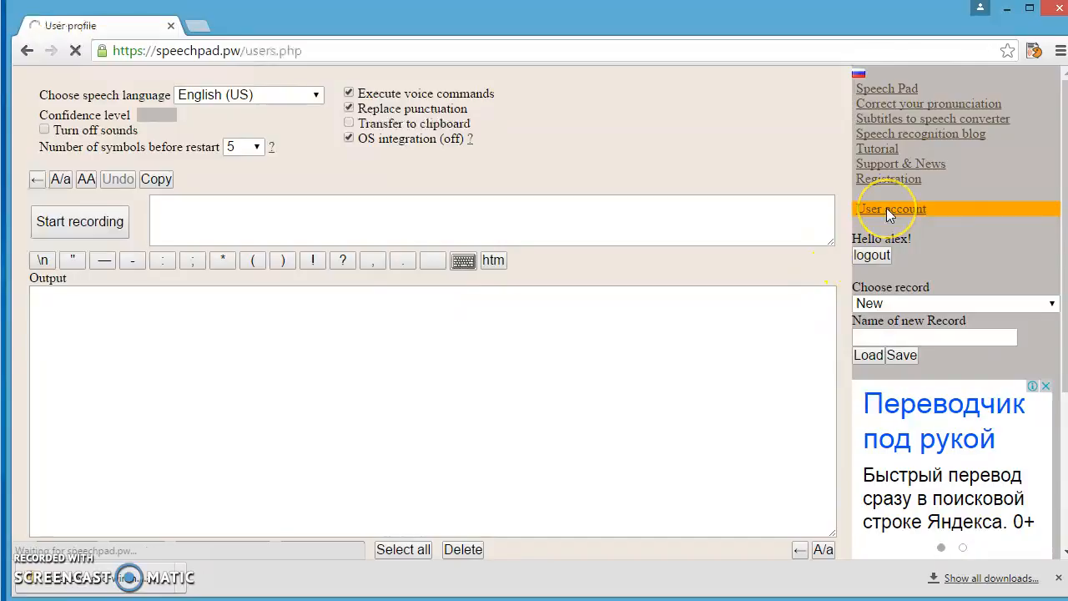
# Step: Start the free OS integration trial with Try it! and return to the Speech Pad notebook
pyautogui.click(891, 208)
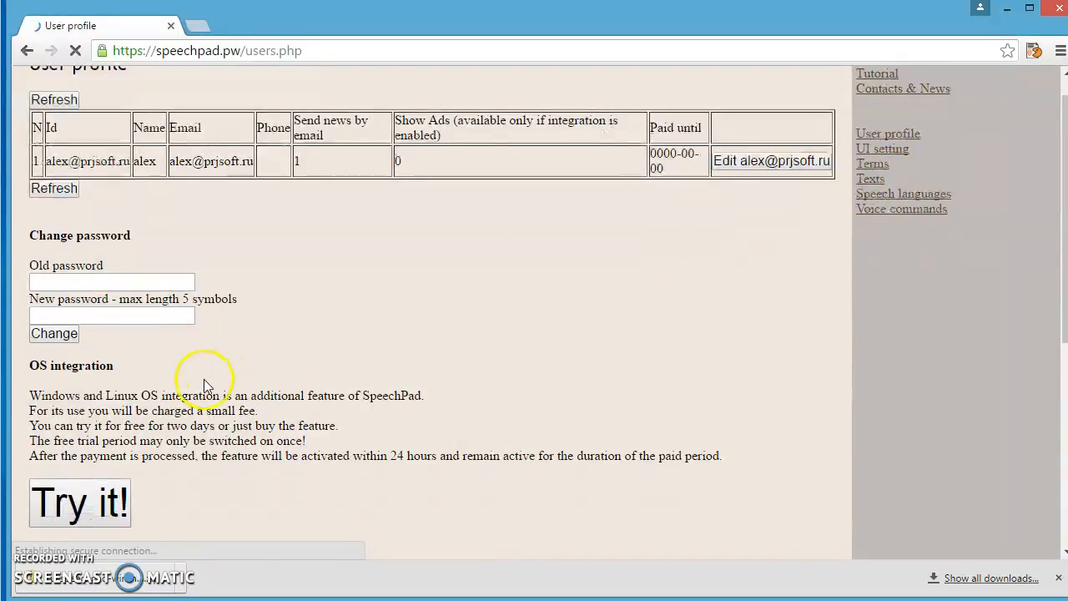
pyautogui.scroll(-3)
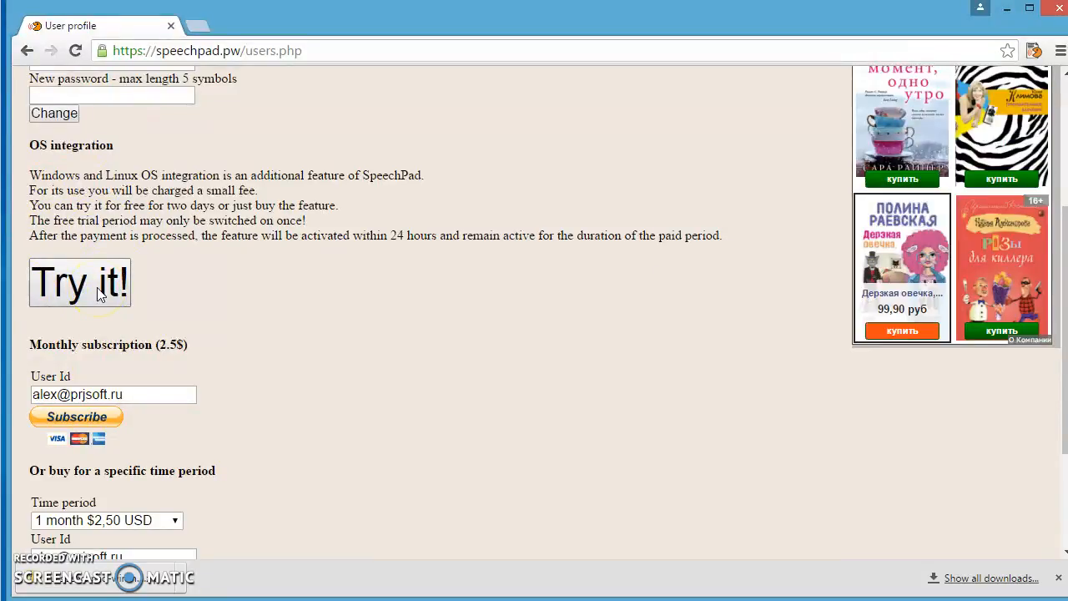
pyautogui.click(80, 282)
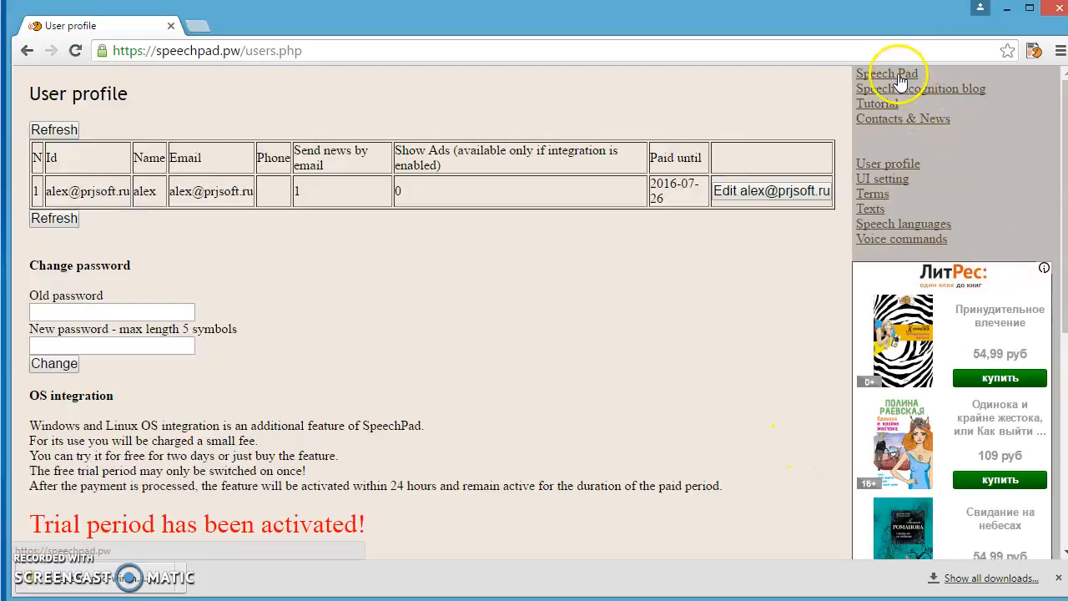
pyautogui.click(887, 73)
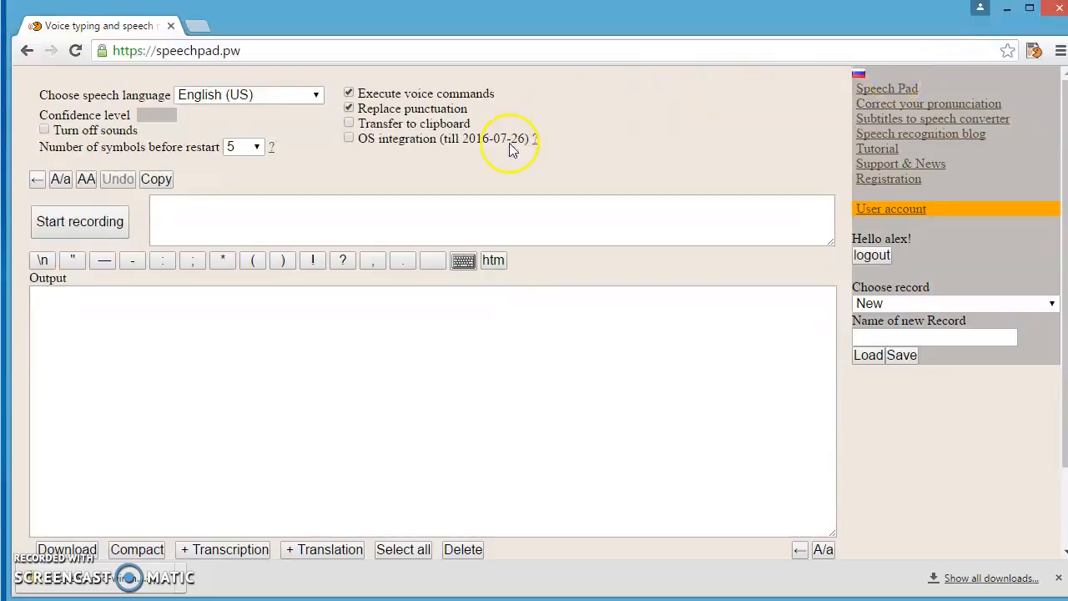
pyautogui.moveTo(444, 164)
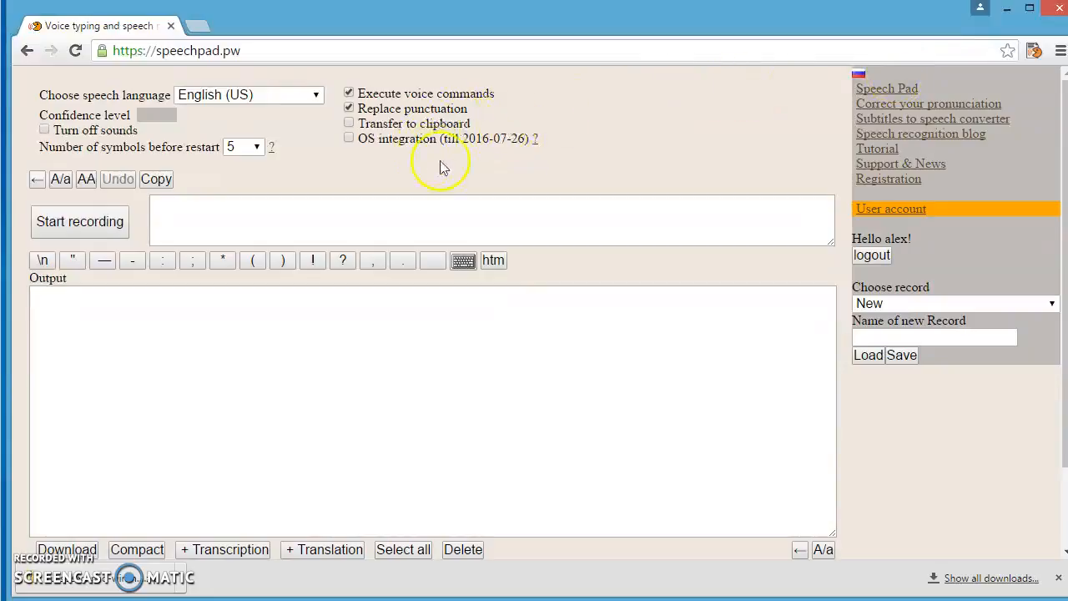
pyautogui.moveTo(326, 150)
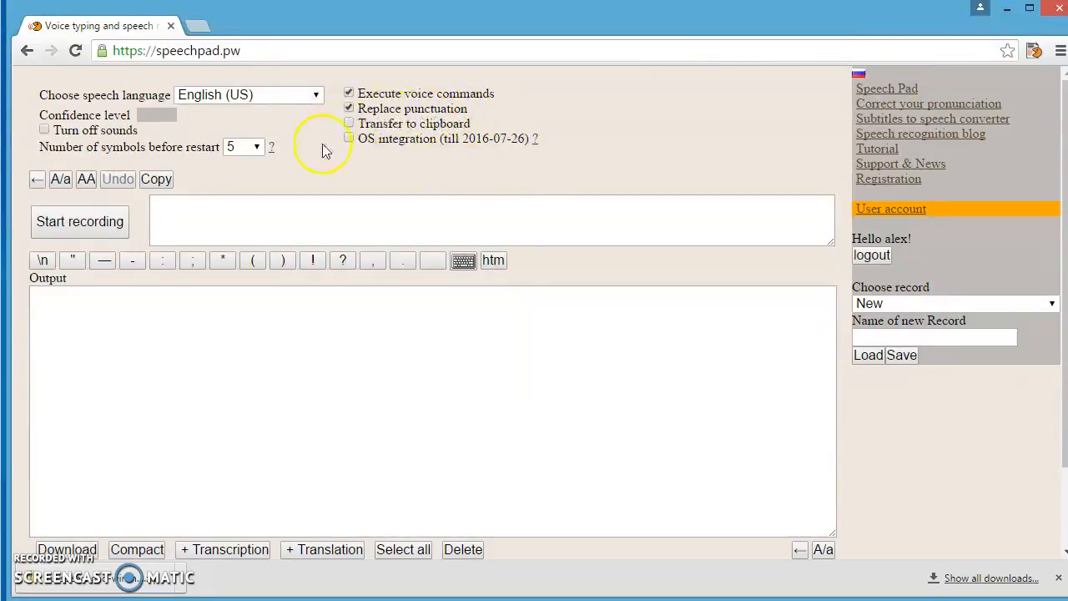
pyautogui.moveTo(425, 170)
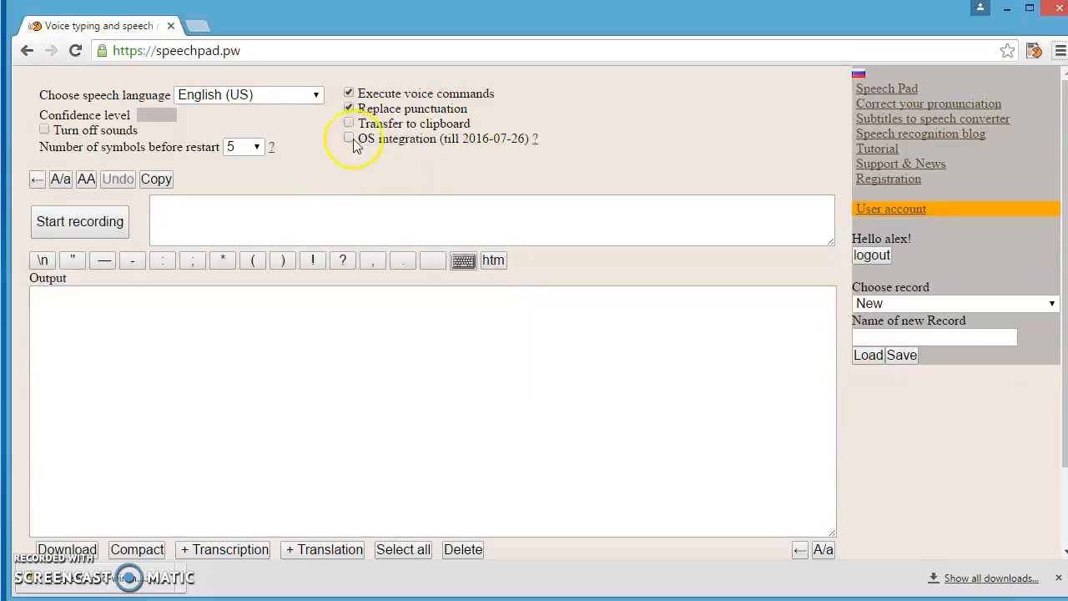
# Step: Enable OS integration (valid till 2016-07-26) and leave continuous speech recording running
pyautogui.click(349, 137)
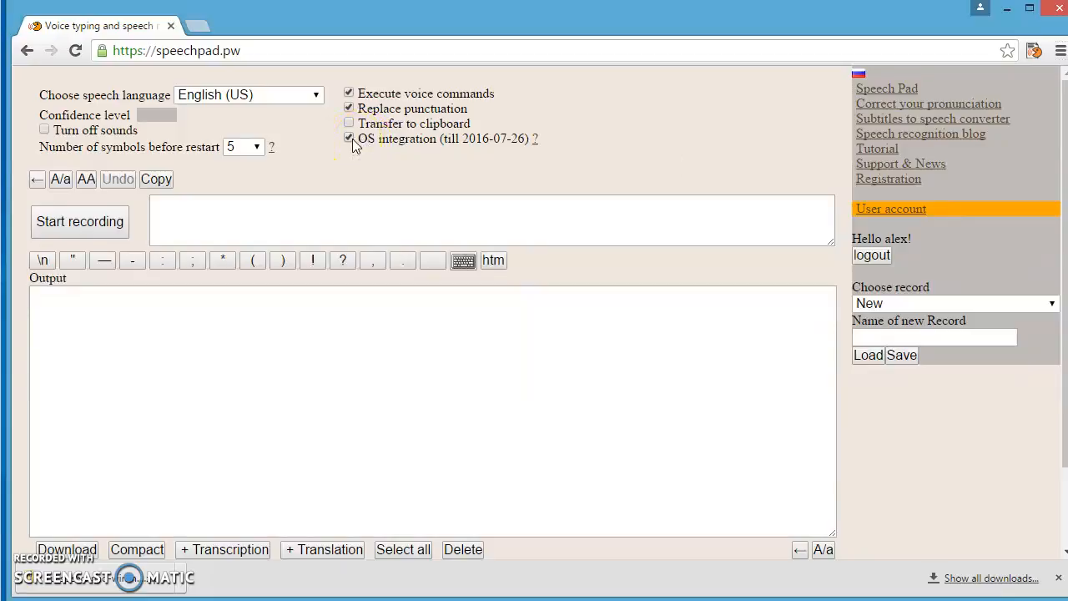
pyautogui.moveTo(98, 225)
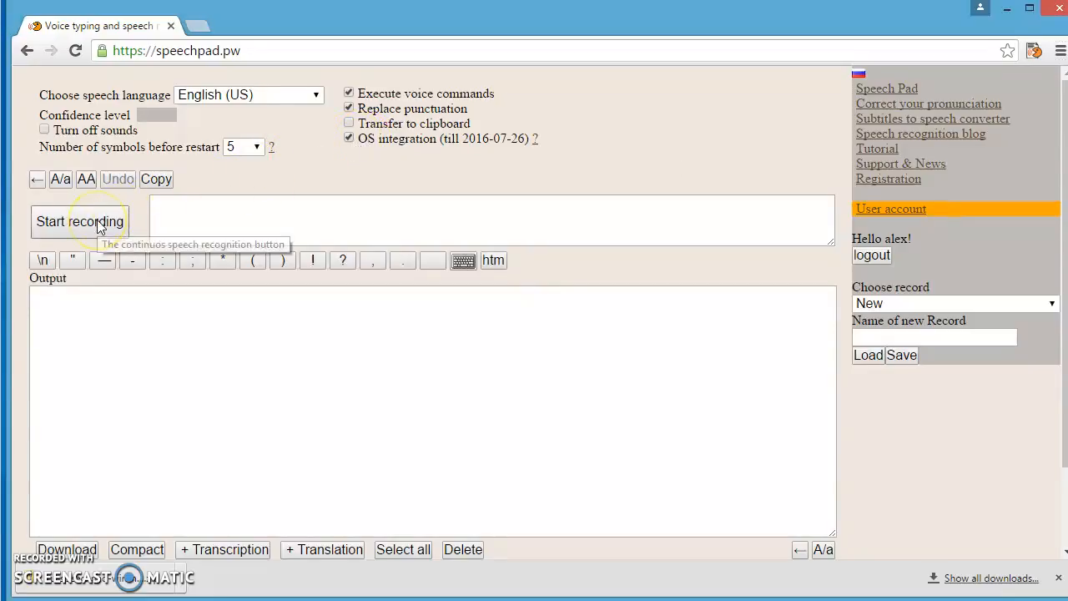
pyautogui.click(80, 221)
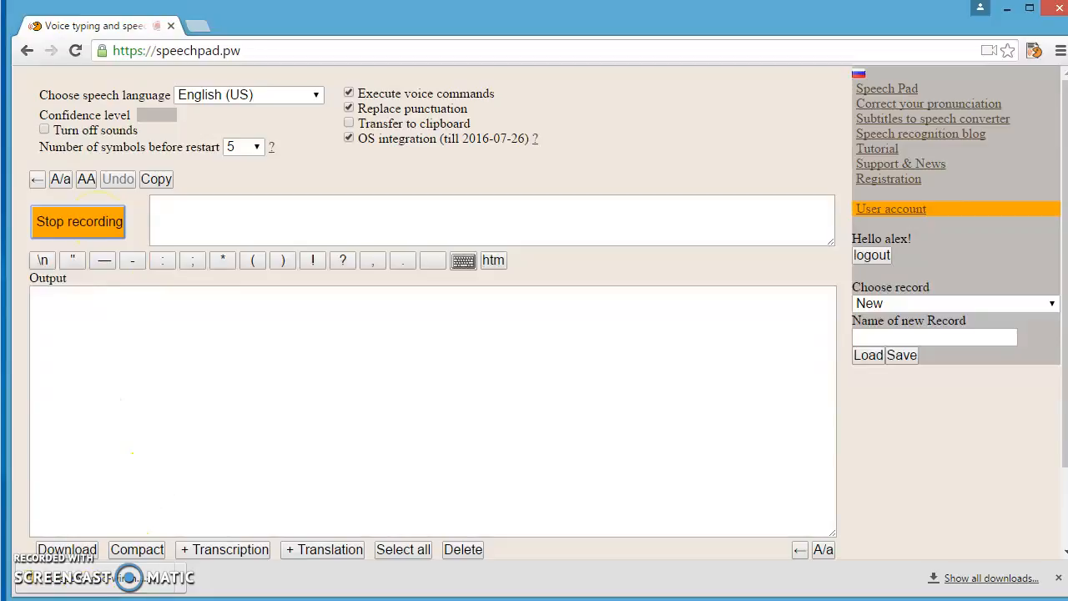
pyautogui.click(78, 221)
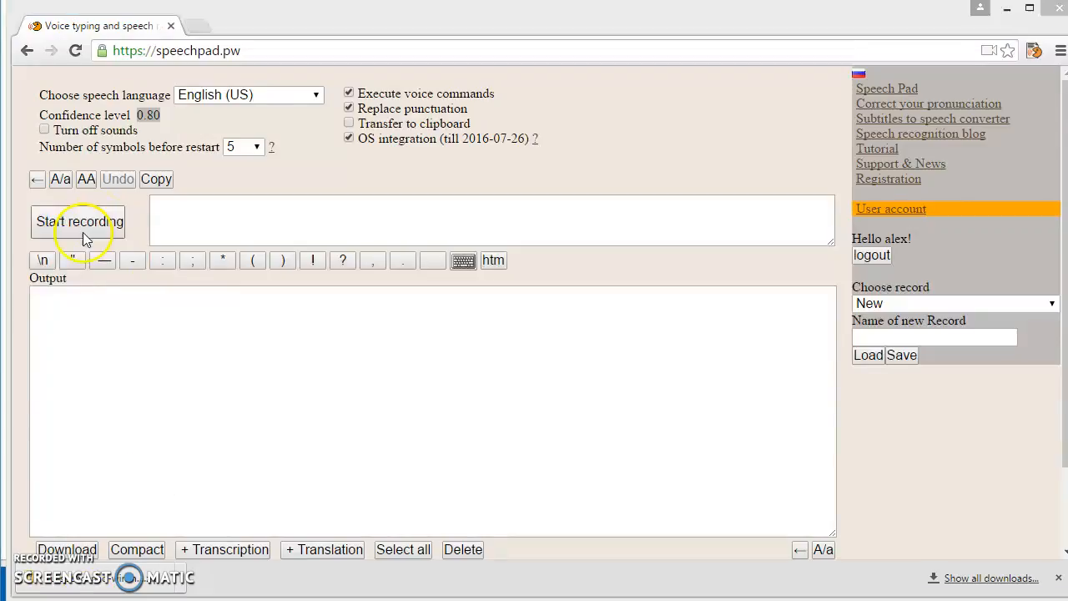
pyautogui.click(79, 220)
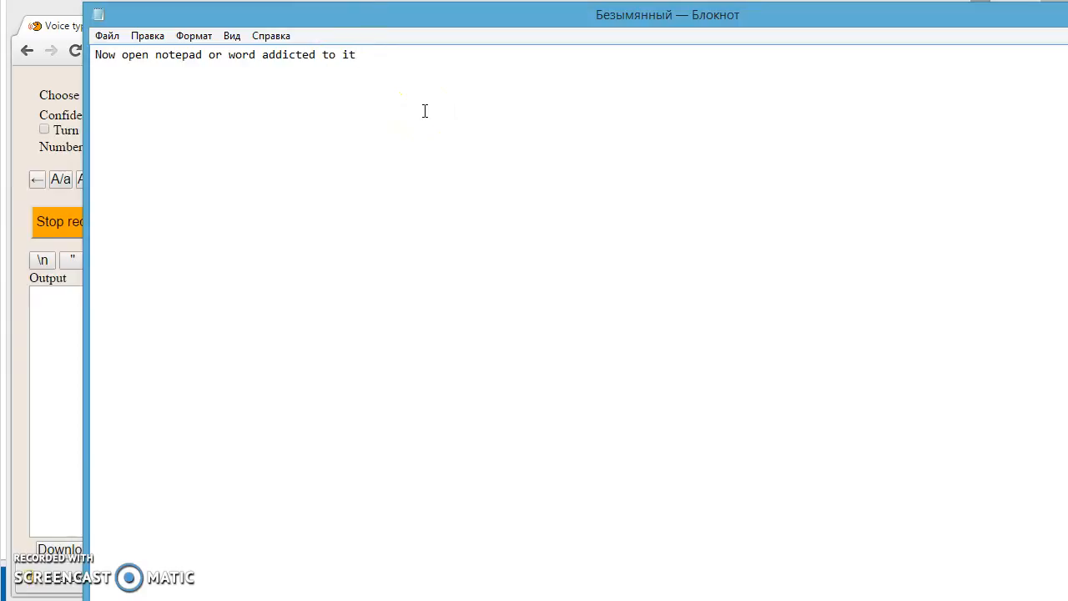
# Step: Dictate 'you can set punctuation by voice.', 'You can use voice commands', 'Now integration works' and 'good luck' into Notepad
pyautogui.write('you can set punctuation by voice')
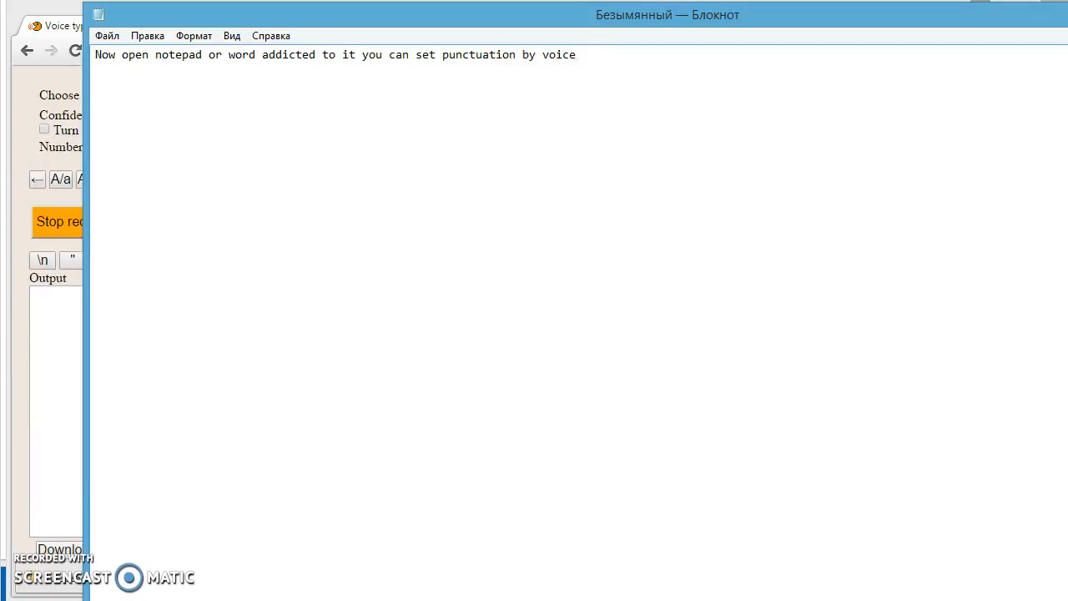
pyautogui.write('.')
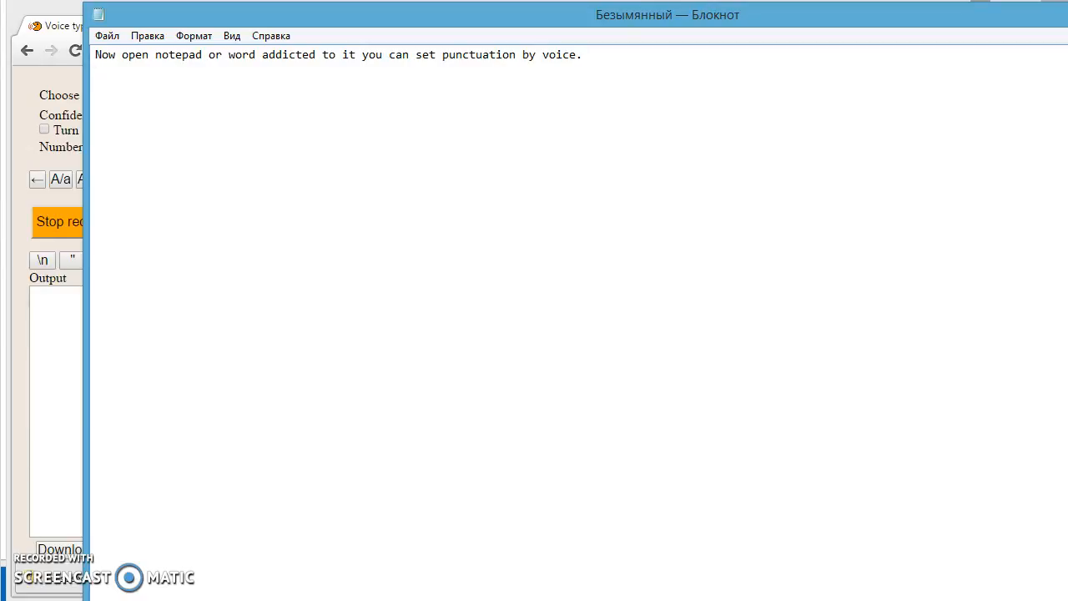
pyautogui.write('You can use voice commands')
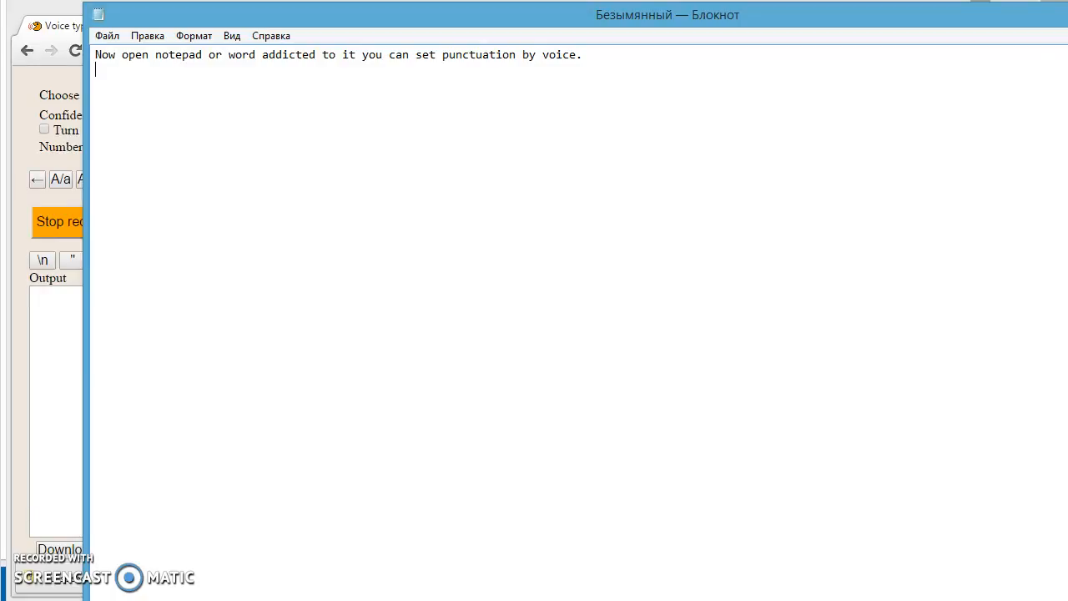
pyautogui.write('Now integration works')
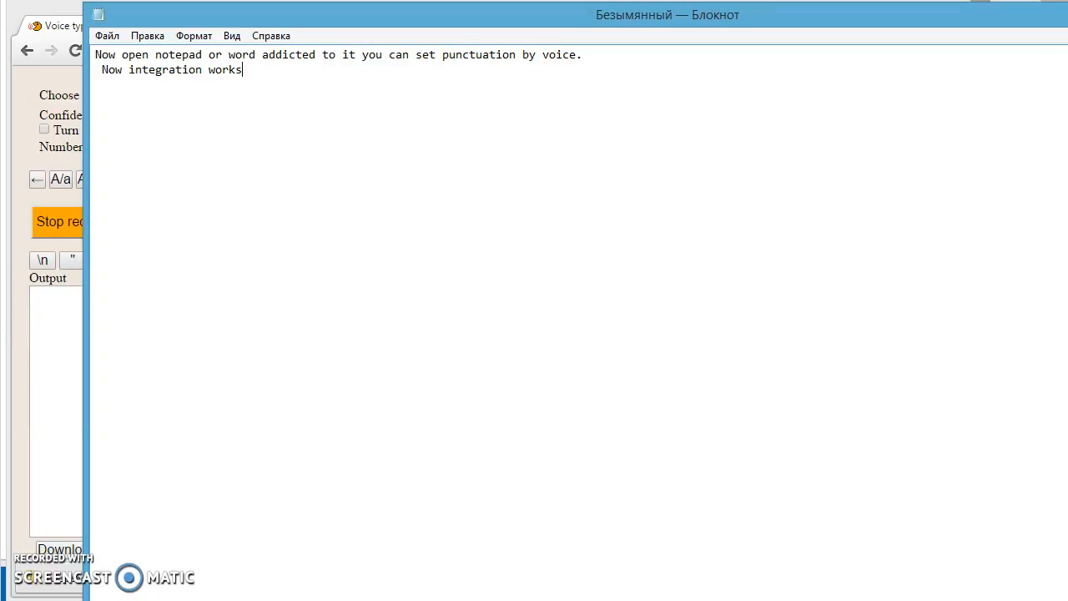
pyautogui.write('good luck')
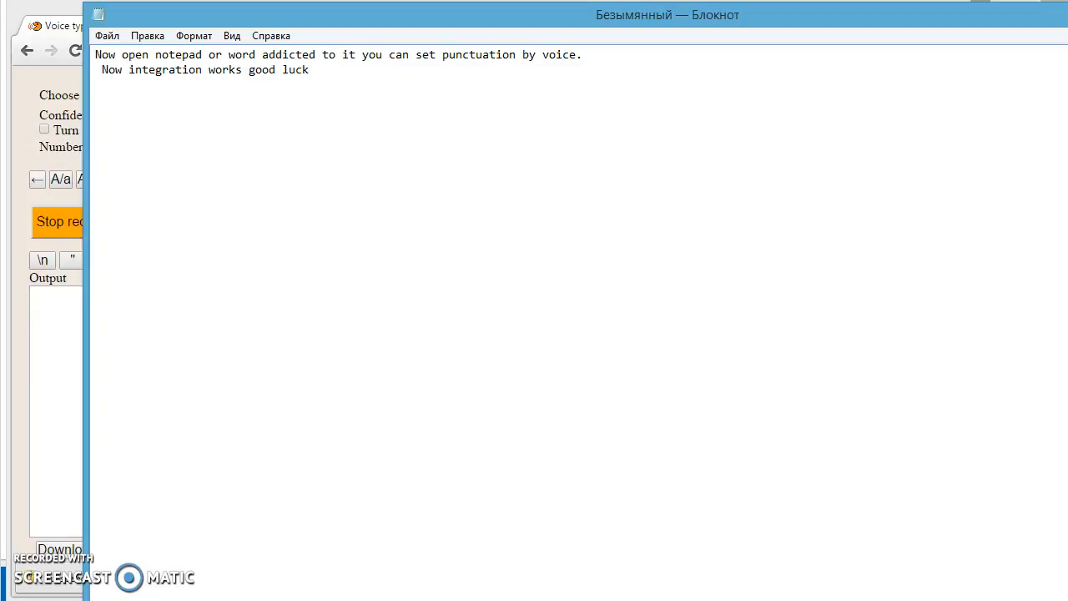